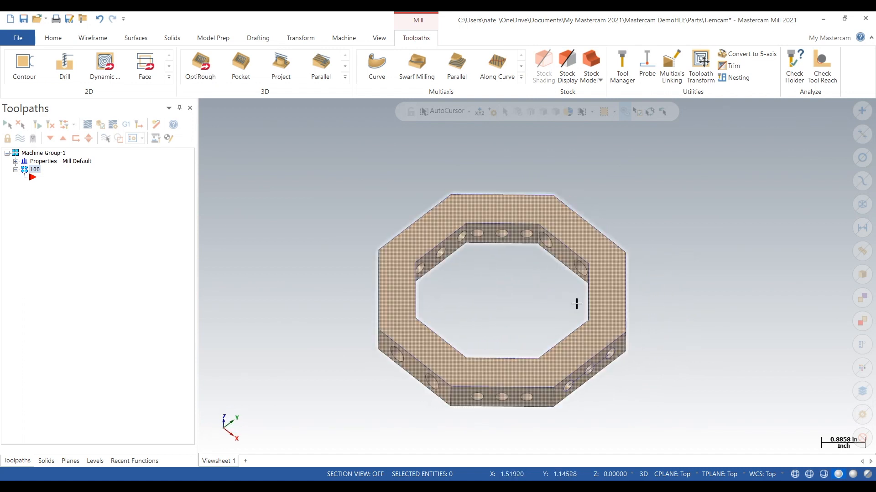
# Step: Switch the graphics view to Top (WCS) and show the Levels manager
pyautogui.rightClick(575, 304)
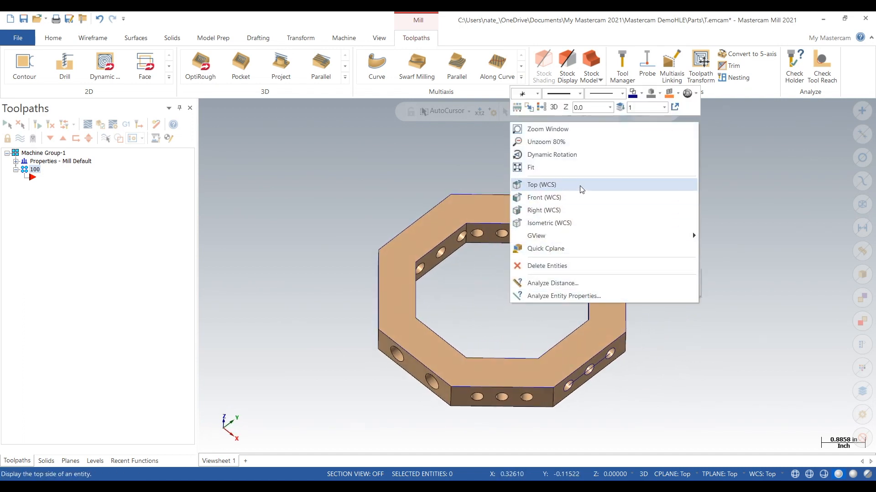
pyautogui.click(541, 184)
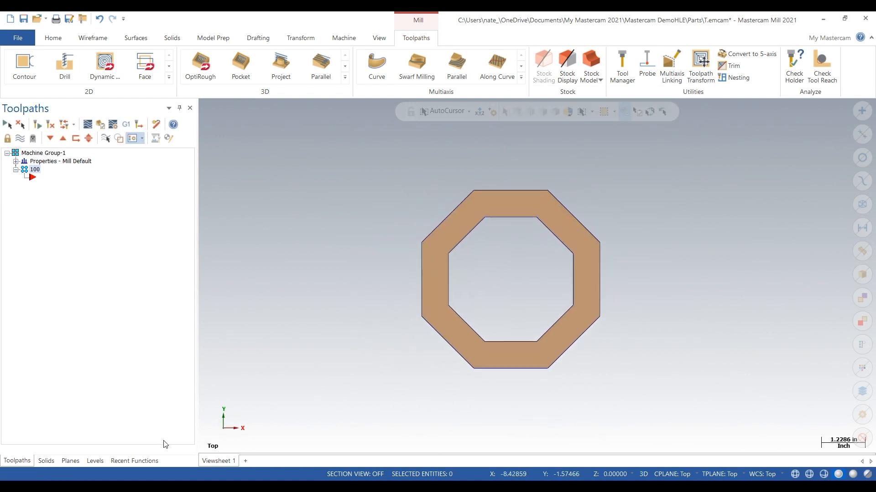
pyautogui.click(94, 460)
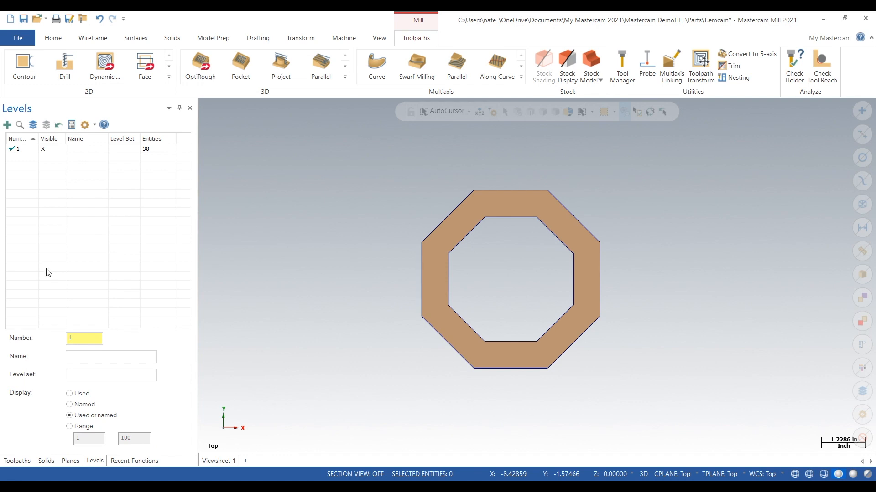
# Step: Name level 1 'part' and add a new empty level 2
pyautogui.click(110, 357)
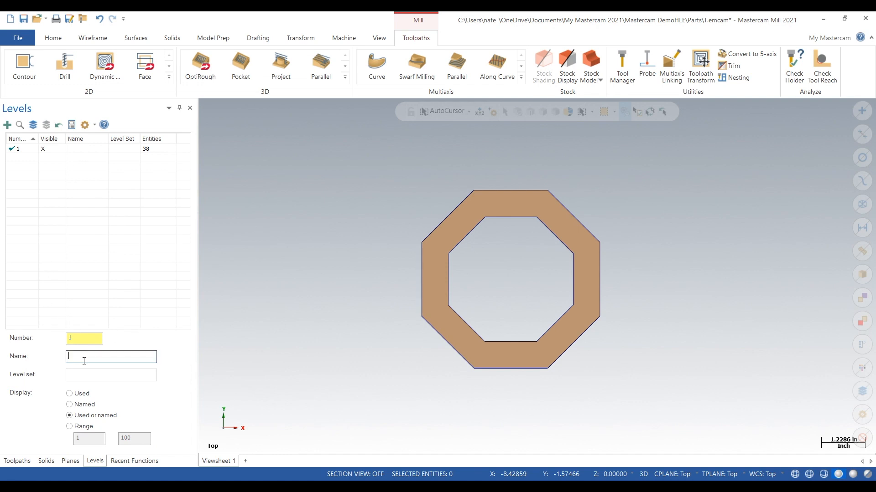
pyautogui.write('part')
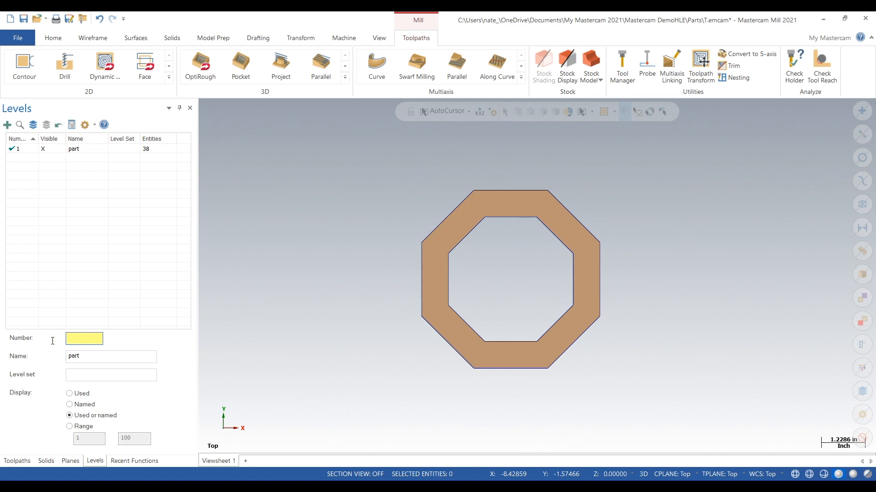
pyautogui.click(8, 125)
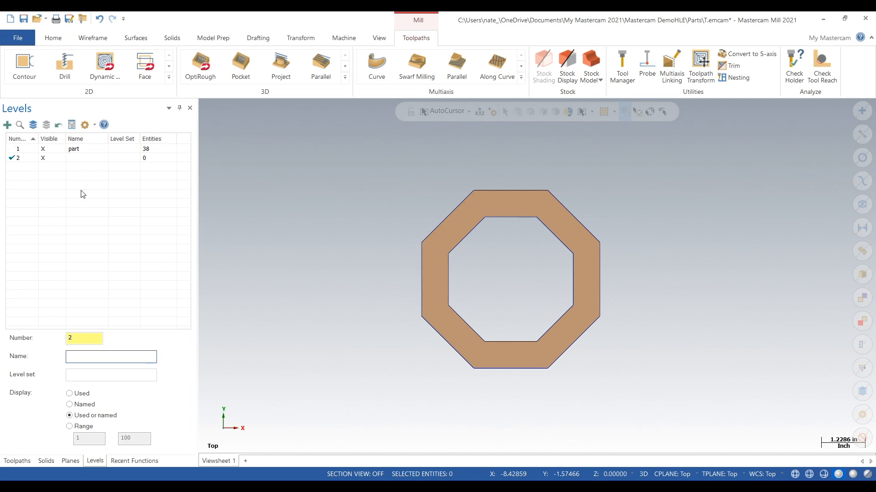
pyautogui.moveTo(514, 193)
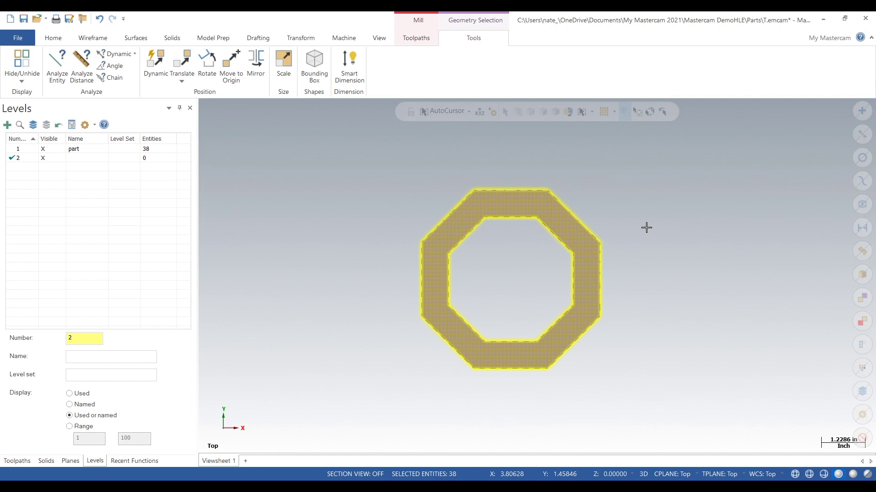
# Step: Copy the ring's 37 wireframe edges to level 2 via Change Levels and hide level 1
pyautogui.click(344, 38)
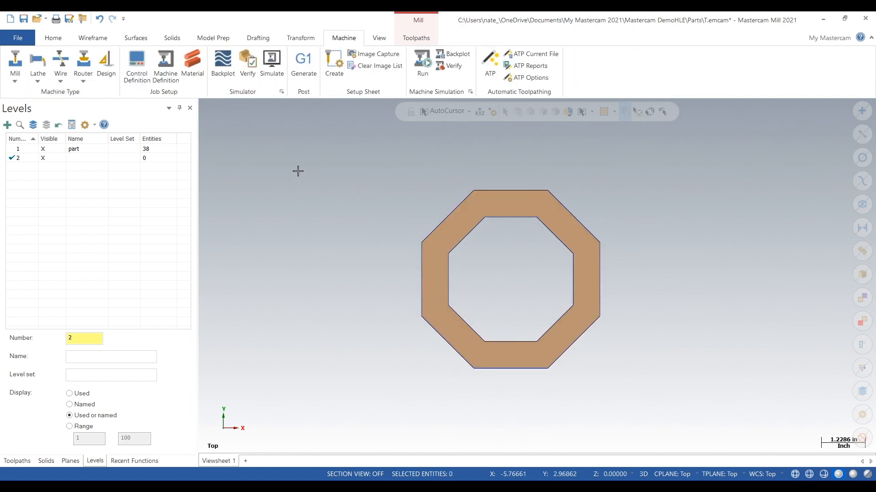
pyautogui.moveTo(139, 45)
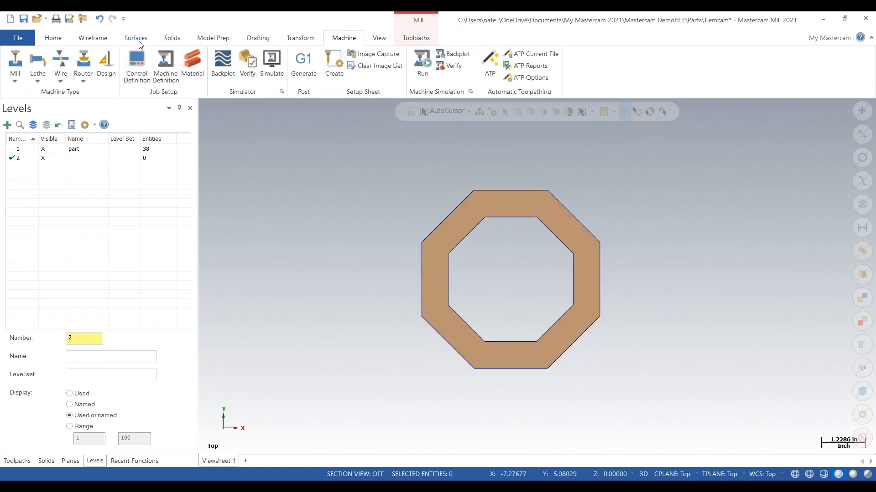
pyautogui.click(171, 37)
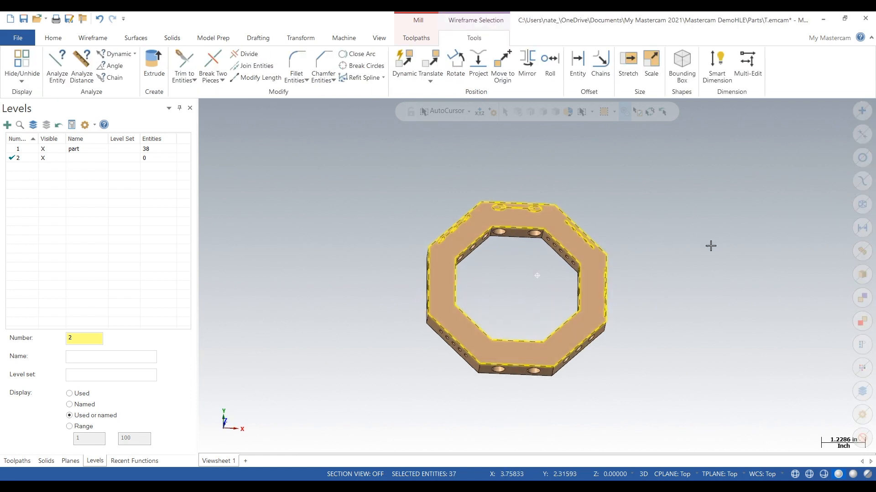
pyautogui.rightClick(710, 246)
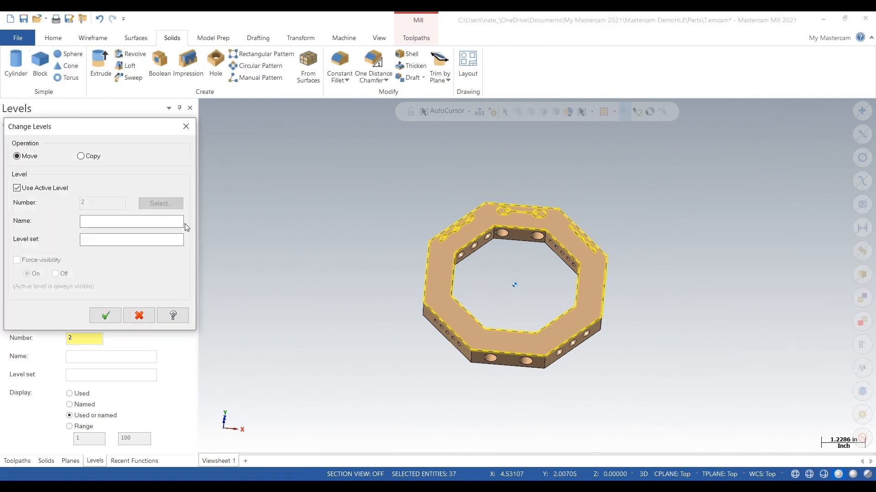
pyautogui.click(81, 156)
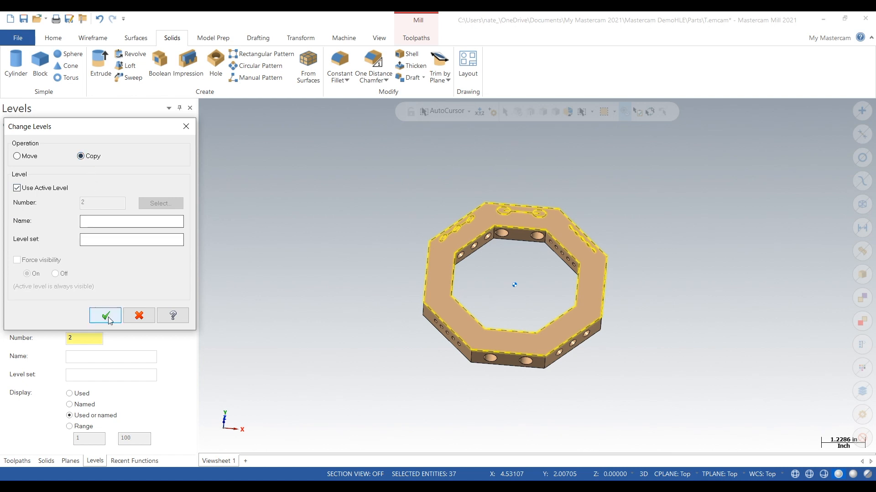
pyautogui.click(105, 315)
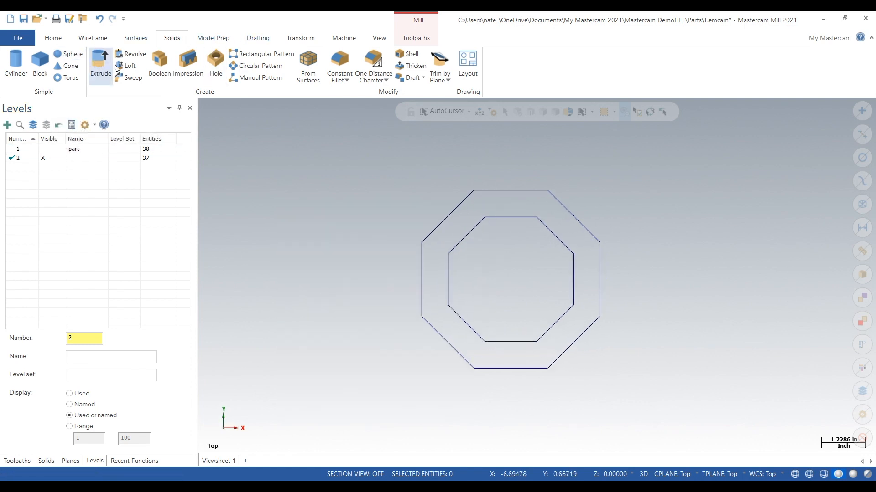
# Step: Extrude both octagon outlines into a solid octagonal ring on level 2
pyautogui.click(100, 63)
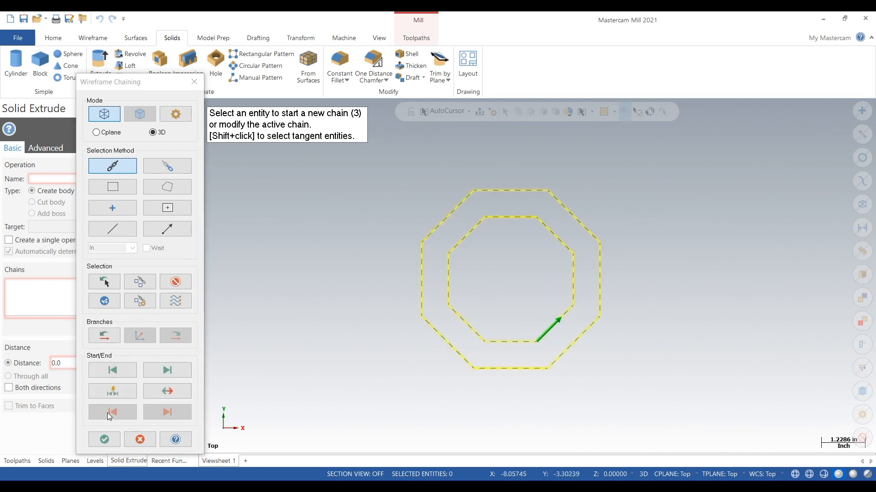
pyautogui.click(103, 441)
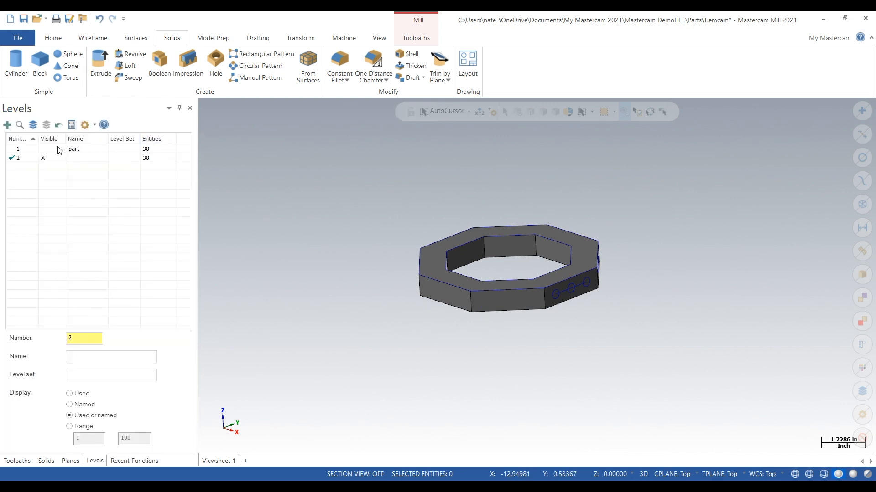
# Step: Return to the Toolpaths manager and list the mill toolpath types under Machine Group-1
pyautogui.click(73, 148)
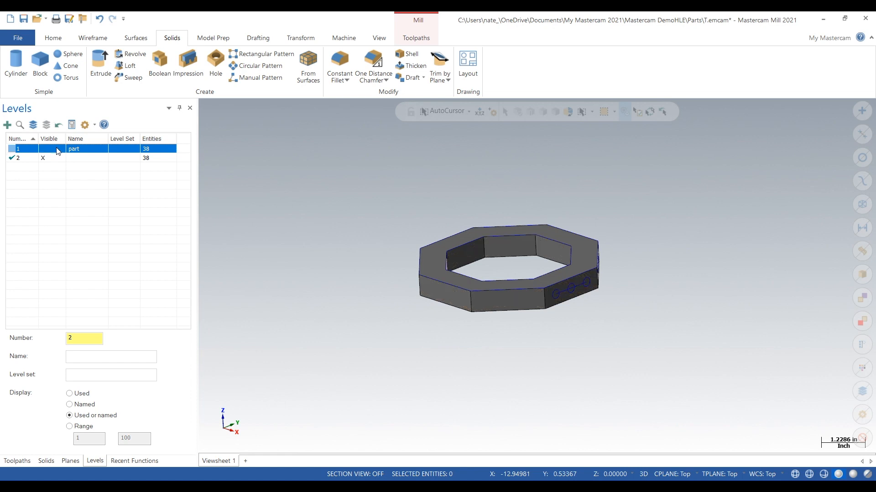
pyautogui.click(16, 460)
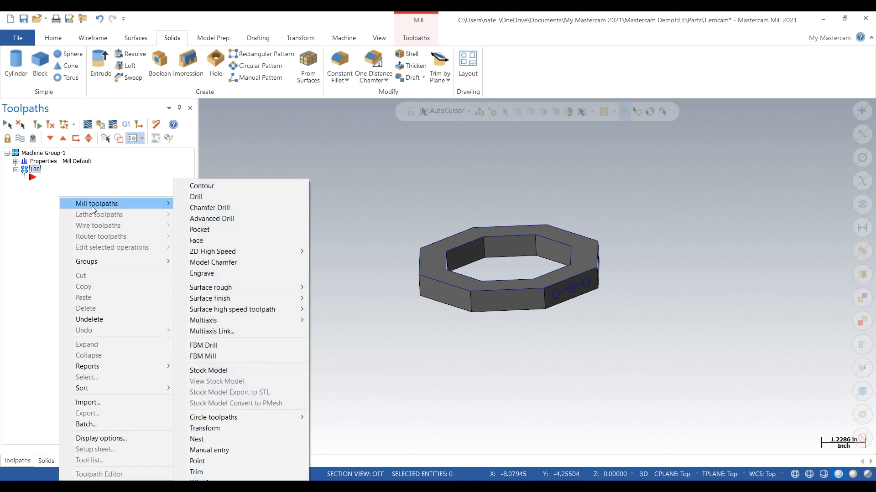
pyautogui.moveTo(250, 370)
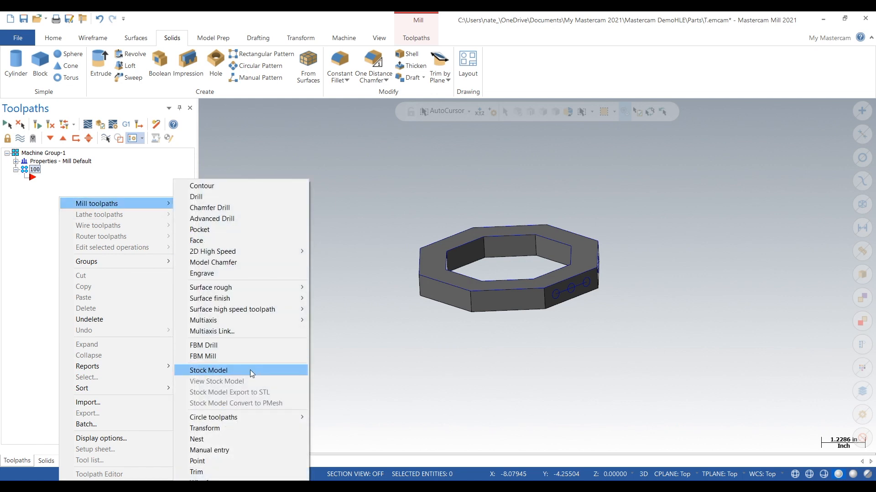
# Step: Add a stock model operation named 'post Wire EDM' with Model as the initial stock shape
pyautogui.click(207, 371)
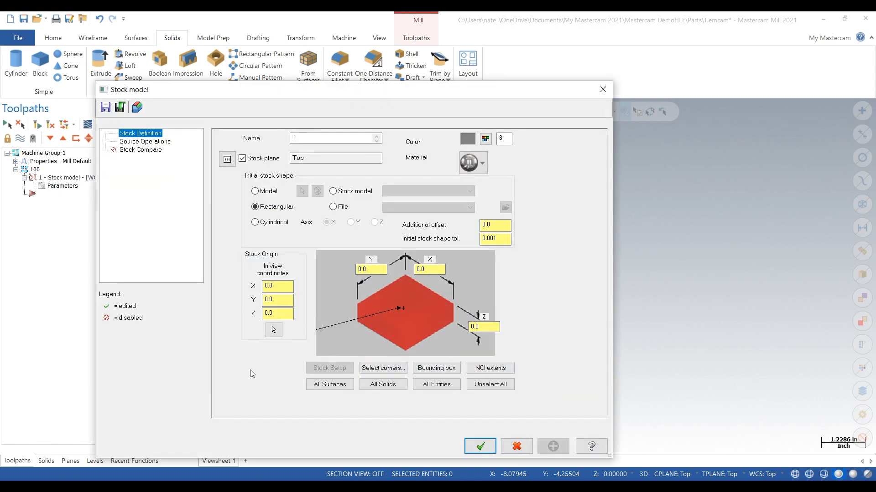
pyautogui.moveTo(460, 224)
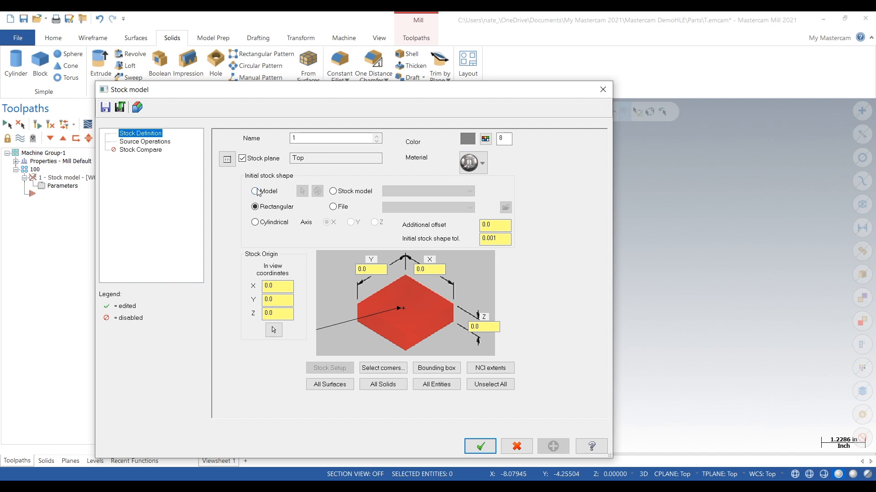
pyautogui.click(255, 191)
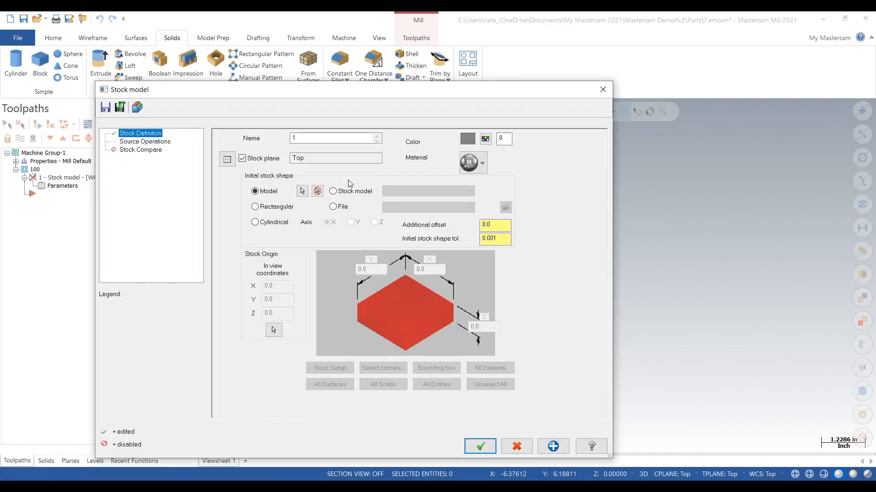
pyautogui.click(334, 158)
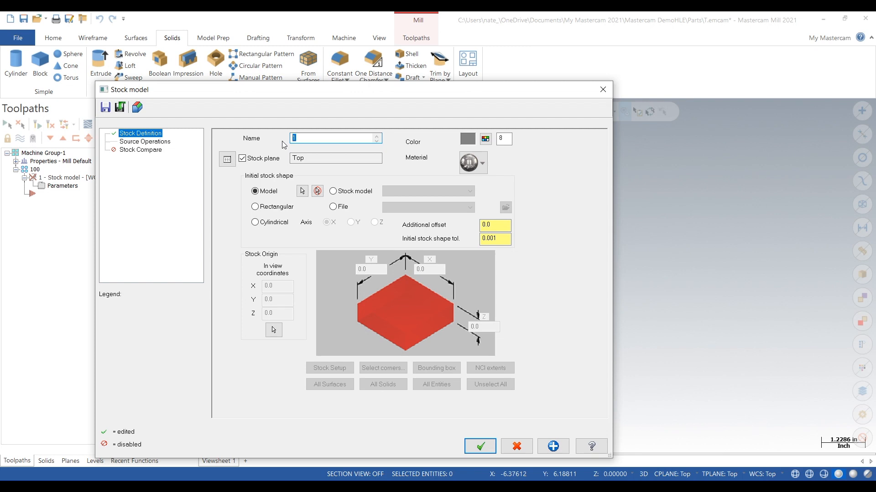
pyautogui.write('pos')
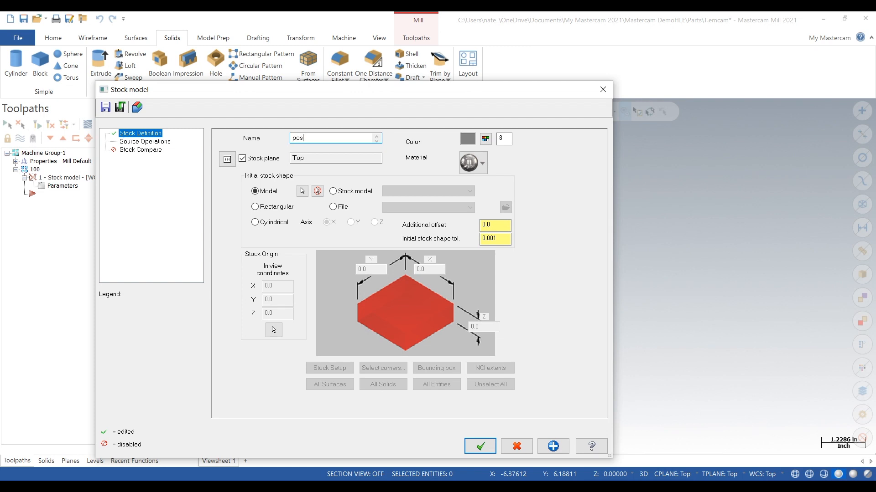
pyautogui.write('t')
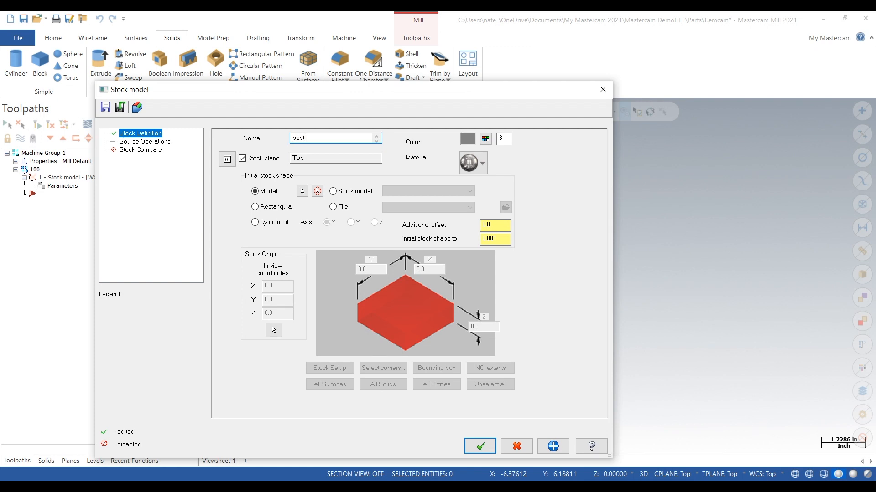
pyautogui.write('Wire')
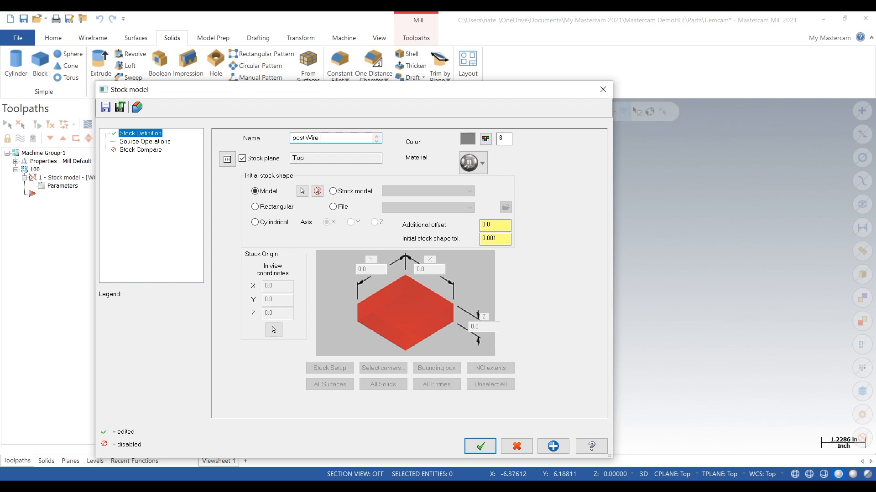
pyautogui.write('EDM')
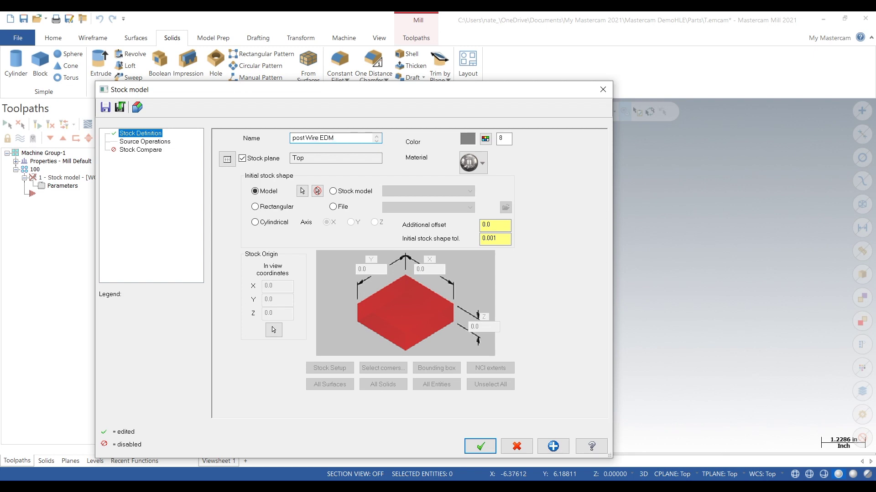
pyautogui.moveTo(472, 411)
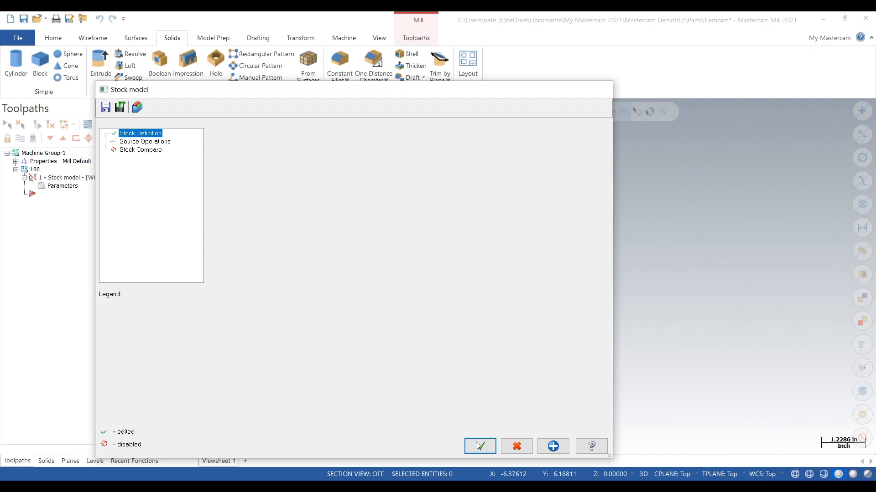
pyautogui.click(478, 446)
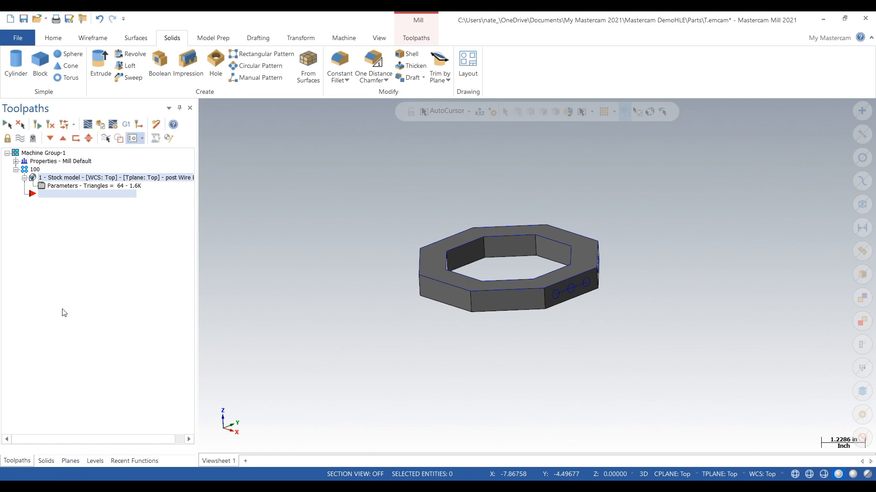
# Step: Make level 1 (part) visible again and show the Planes manager
pyautogui.click(94, 461)
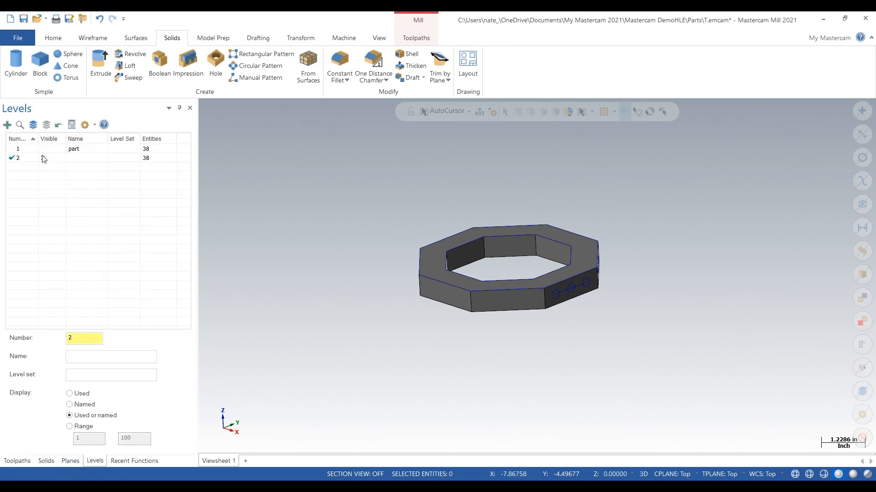
pyautogui.click(51, 149)
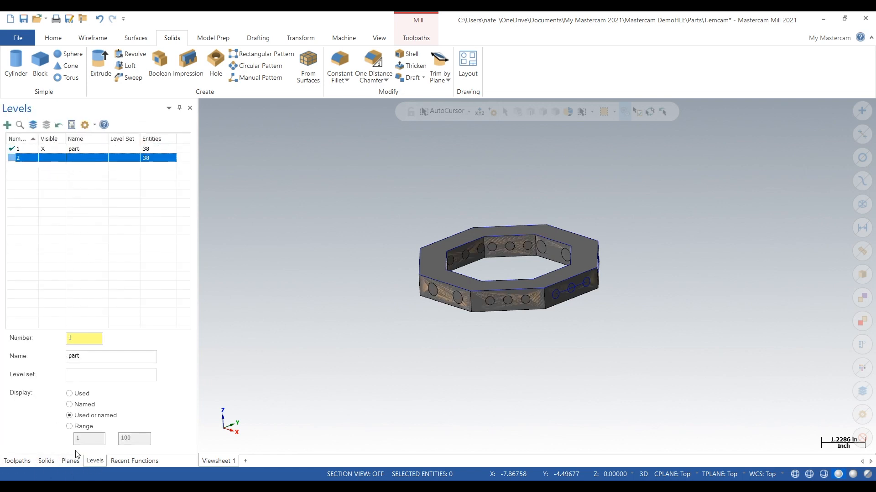
pyautogui.click(16, 461)
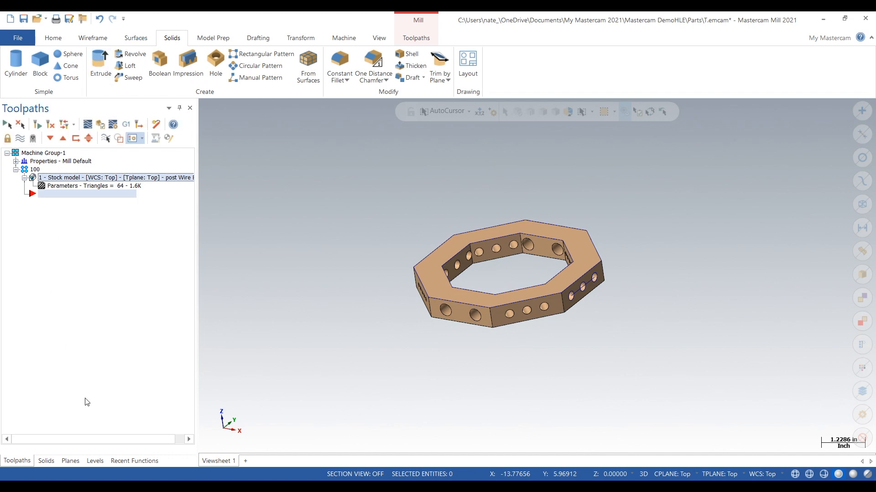
pyautogui.click(70, 460)
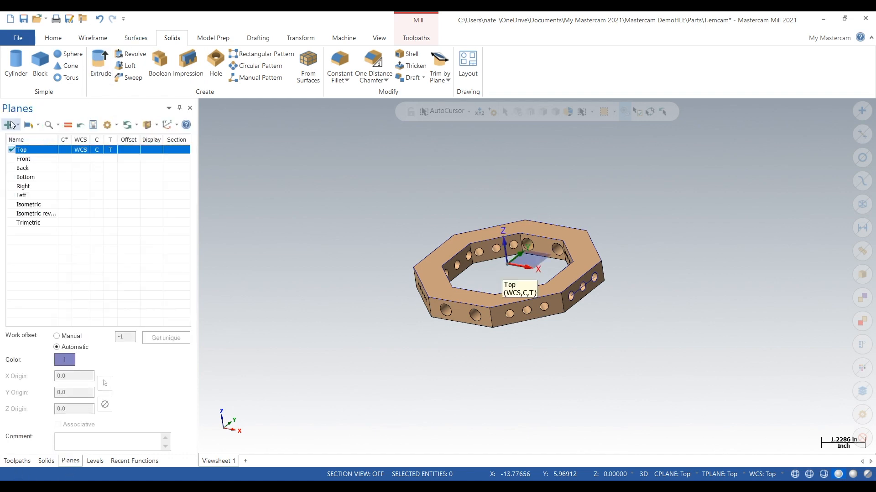
# Step: Create plane 100 from the three-hole side face and set it as WCS, construction and tool plane
pyautogui.click(9, 125)
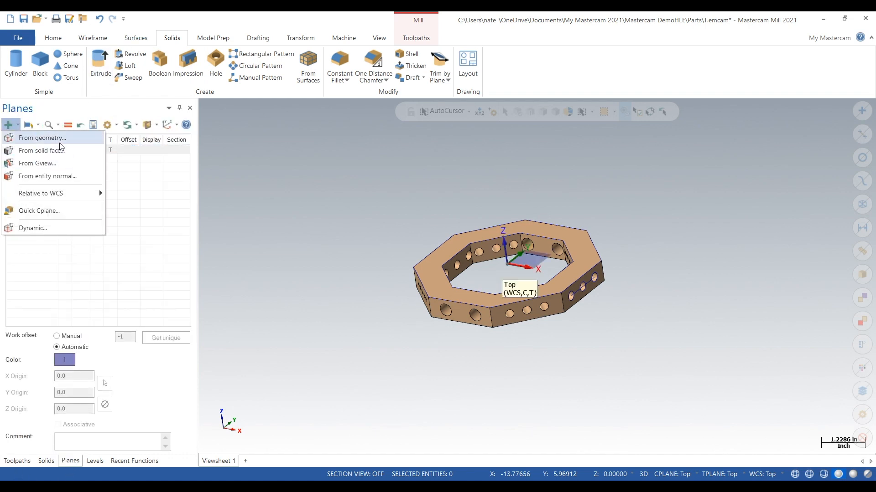
pyautogui.click(41, 138)
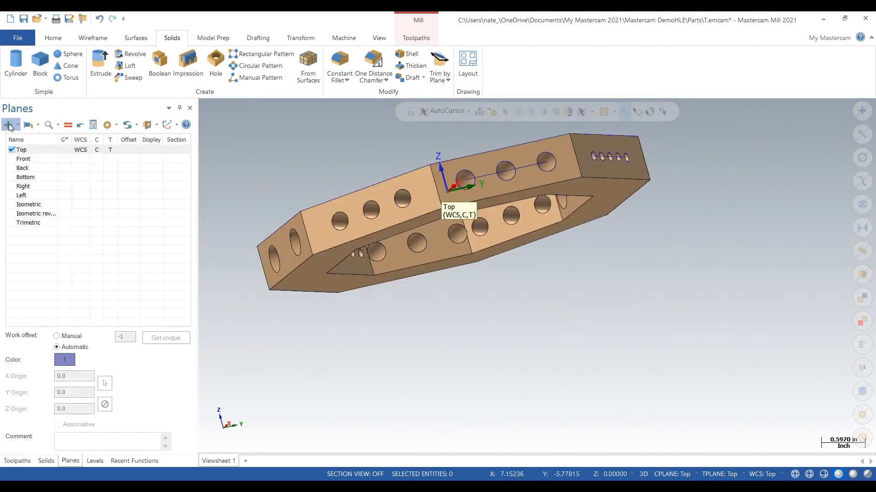
pyautogui.click(8, 125)
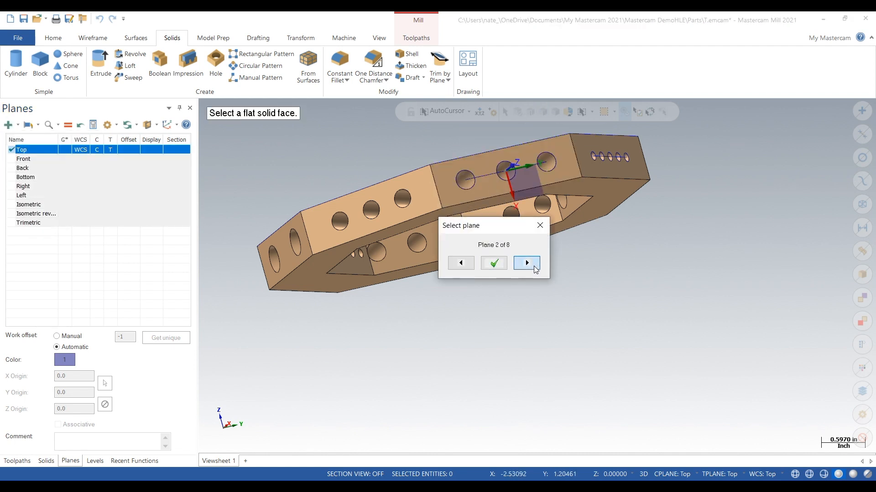
pyautogui.click(493, 263)
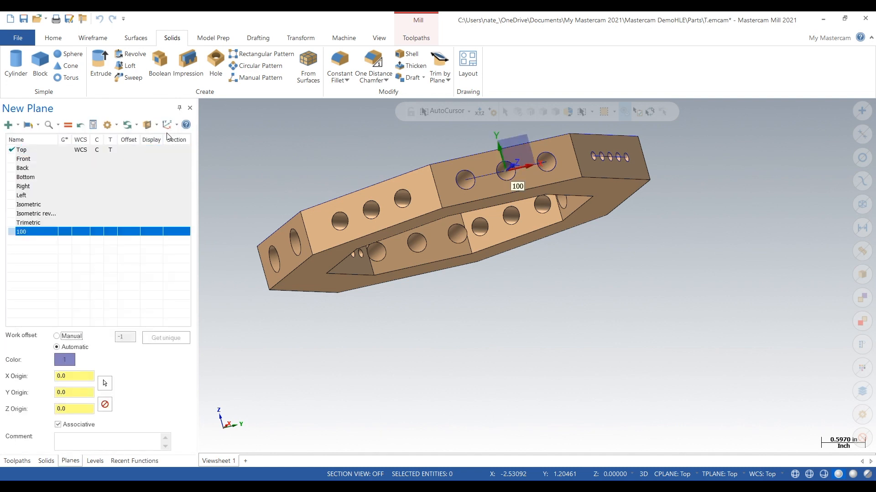
pyautogui.click(80, 232)
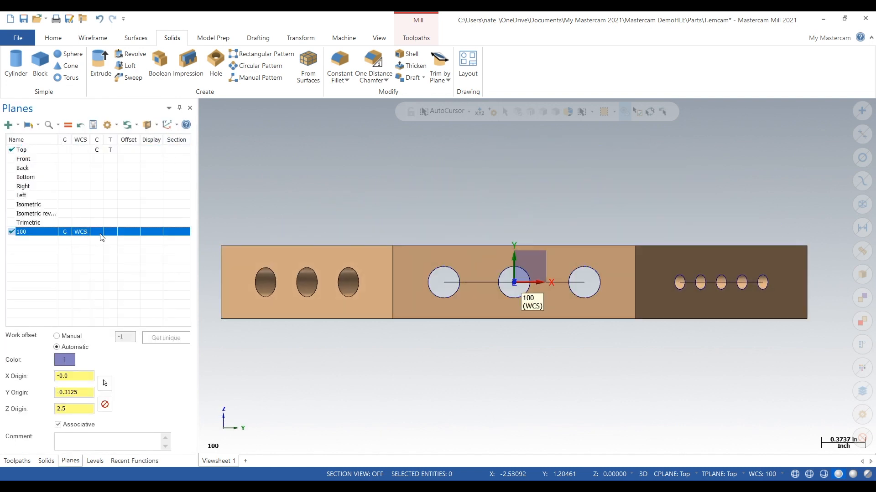
pyautogui.click(97, 231)
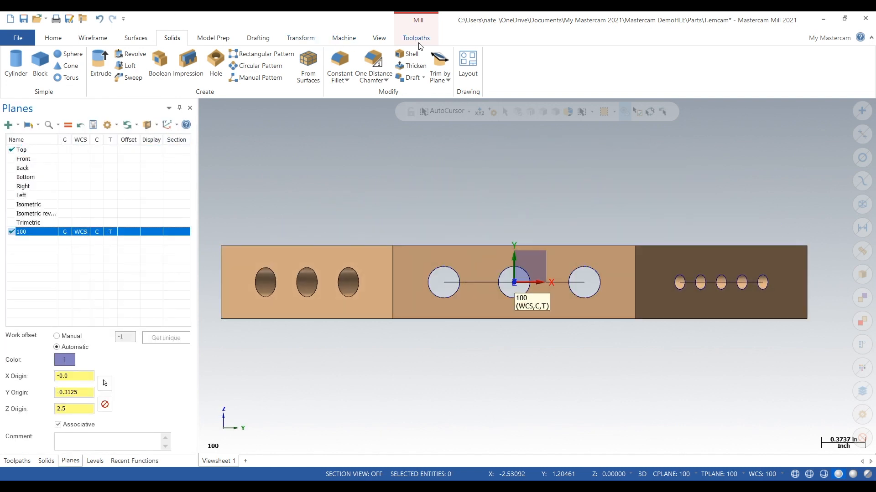
pyautogui.click(416, 38)
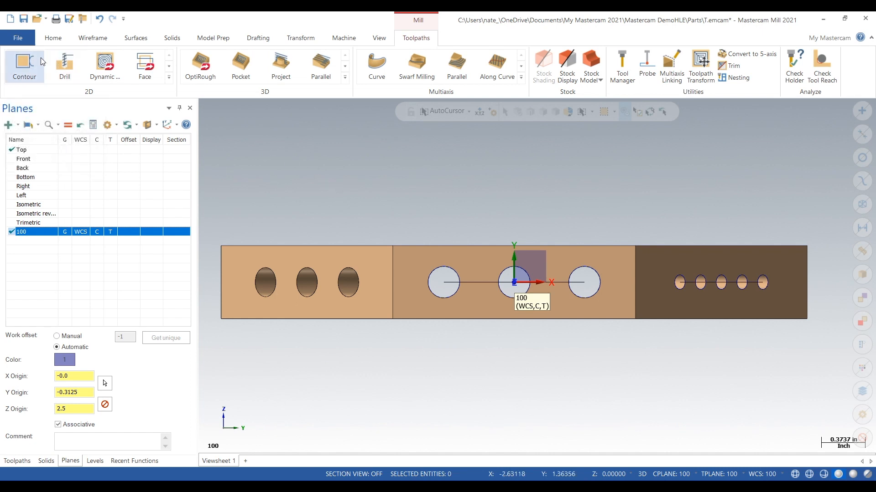
pyautogui.click(53, 38)
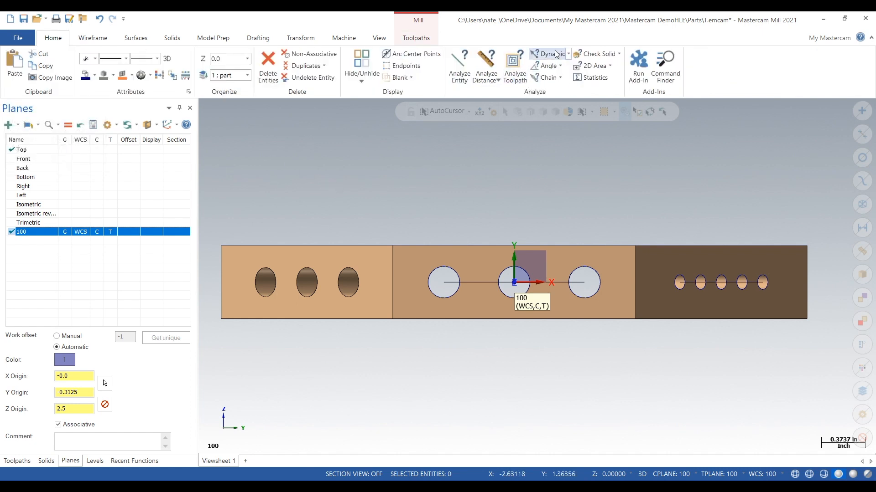
pyautogui.click(458, 67)
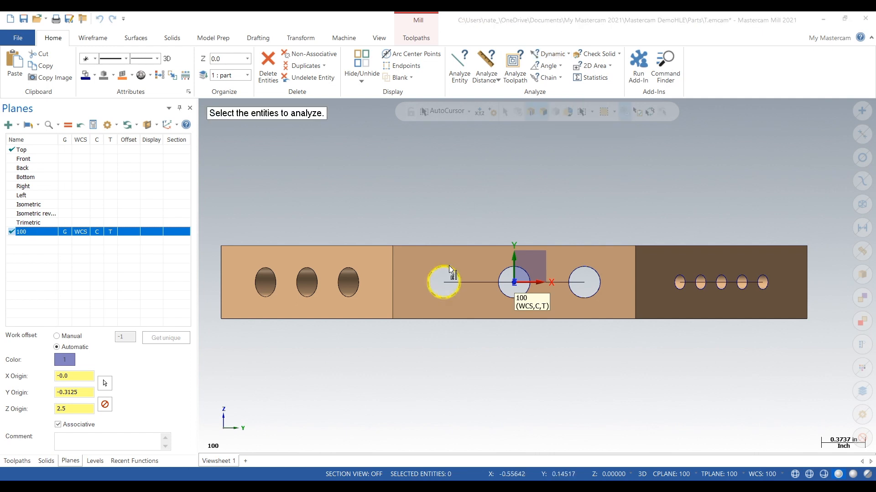
pyautogui.click(444, 282)
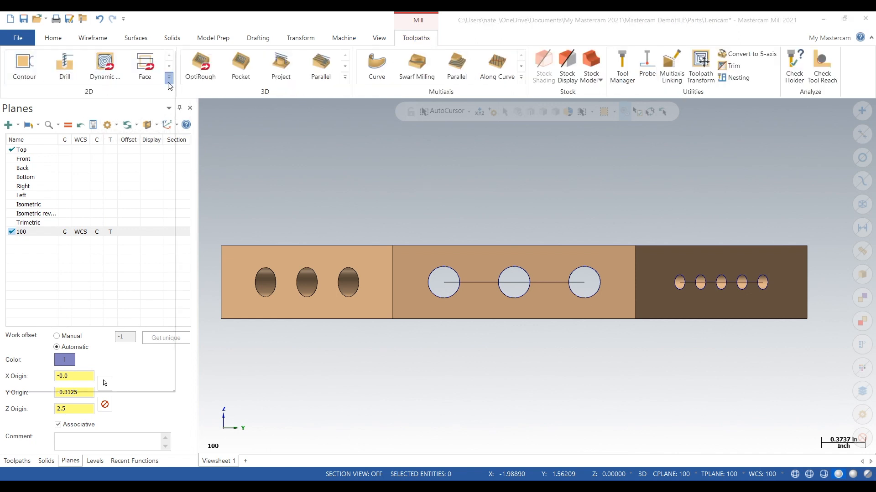
# Step: Start a Helix Bore toolpath on the three 0.27-diameter holes in the side face
pyautogui.click(169, 78)
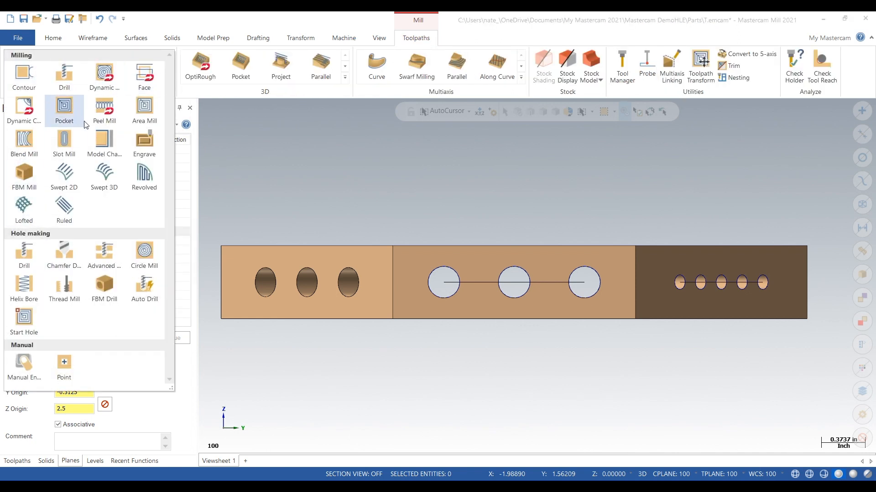
pyautogui.moveTo(108, 211)
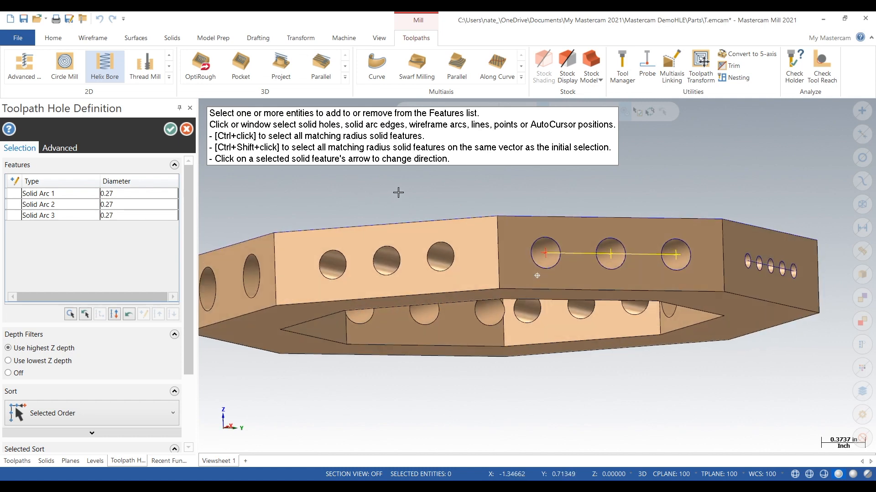
pyautogui.click(70, 460)
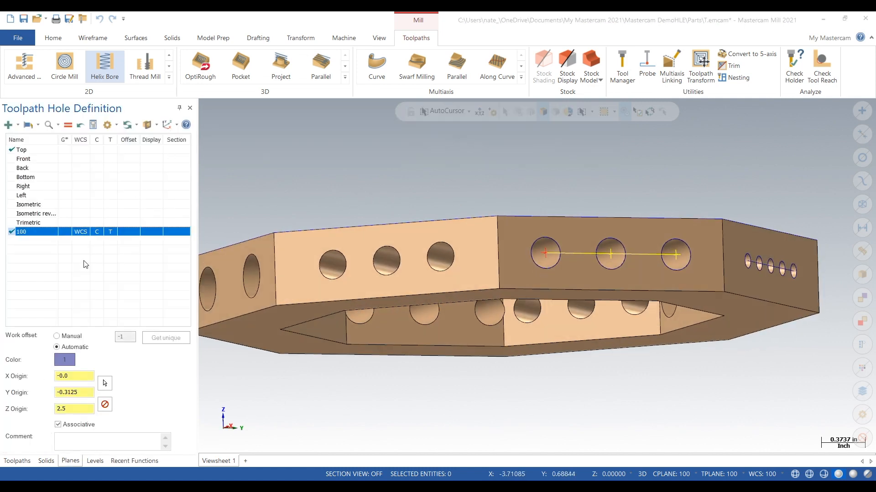
# Step: Select the 1/8 FLAT ENDMILL as tool 1 with feed 5.0, plunge 5.0 and spindle speed 7500
pyautogui.click(104, 64)
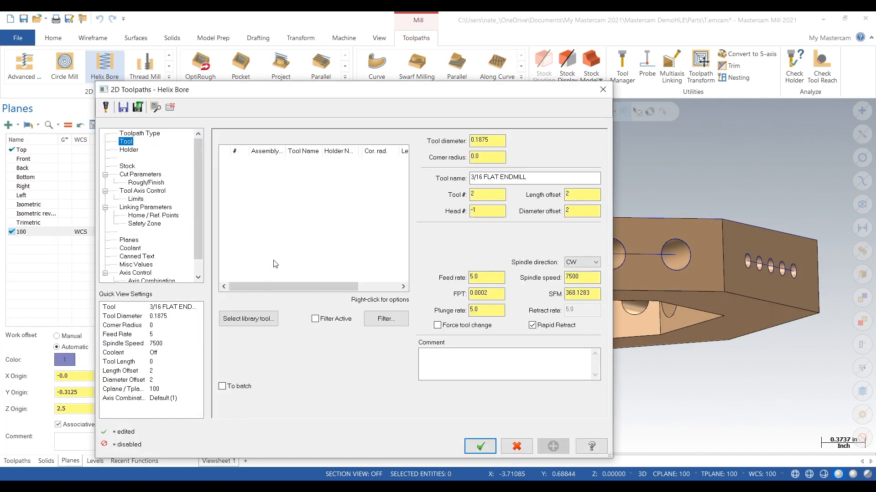
pyautogui.click(247, 319)
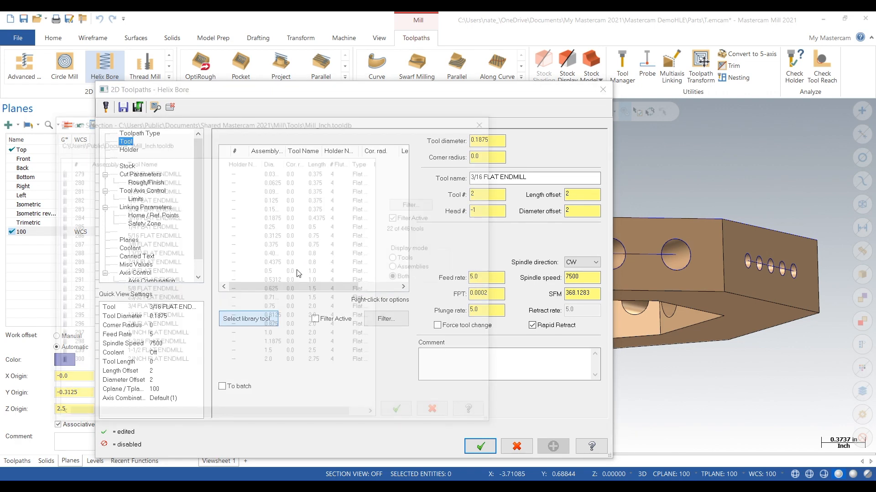
pyautogui.click(245, 319)
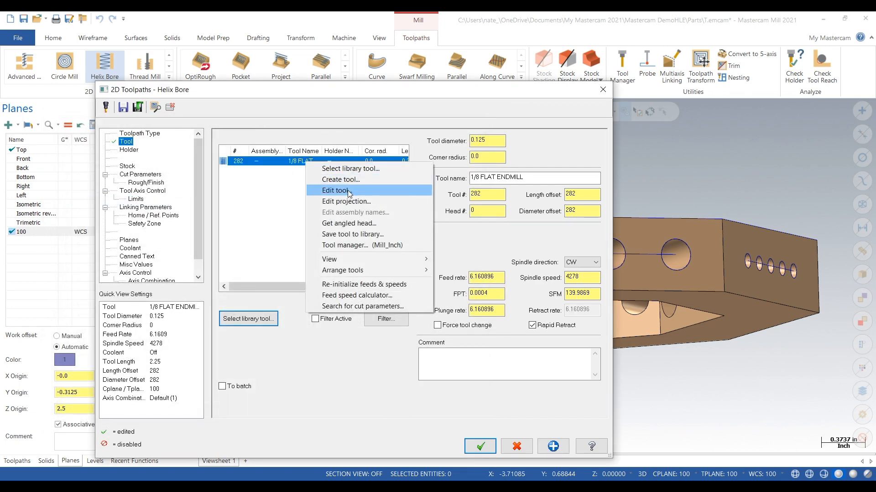
pyautogui.click(335, 190)
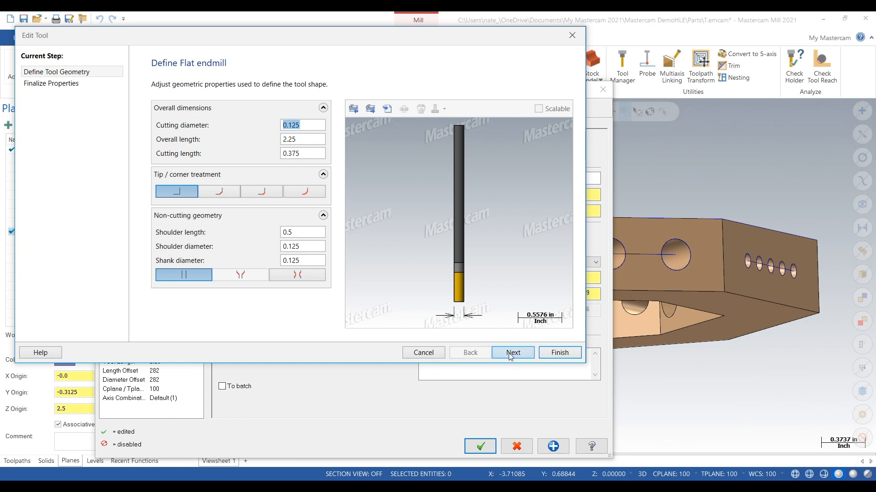
pyautogui.click(511, 352)
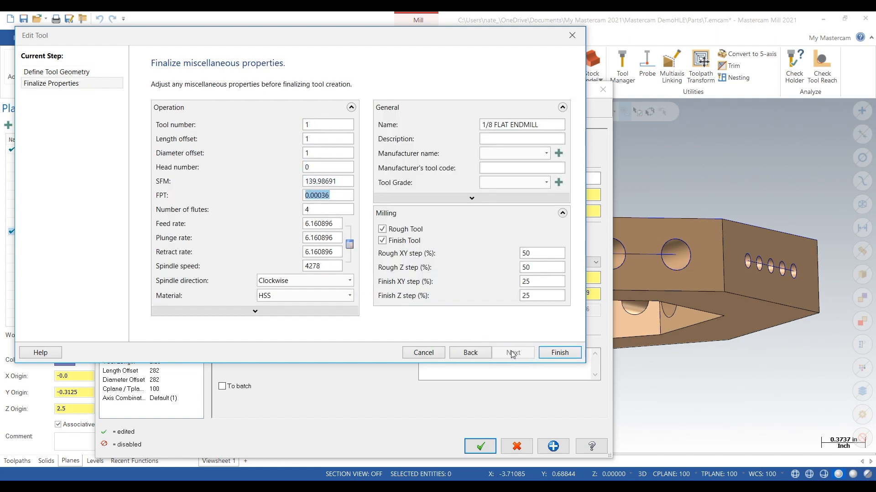
pyautogui.click(321, 223)
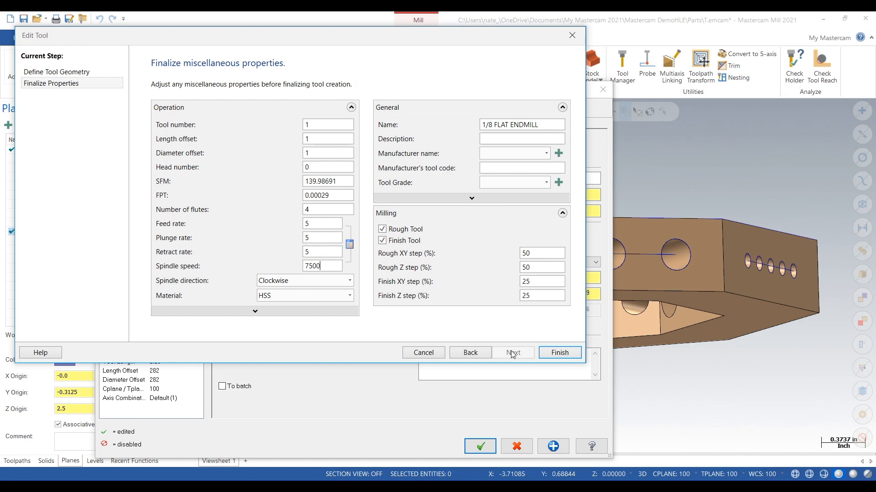
pyautogui.click(558, 352)
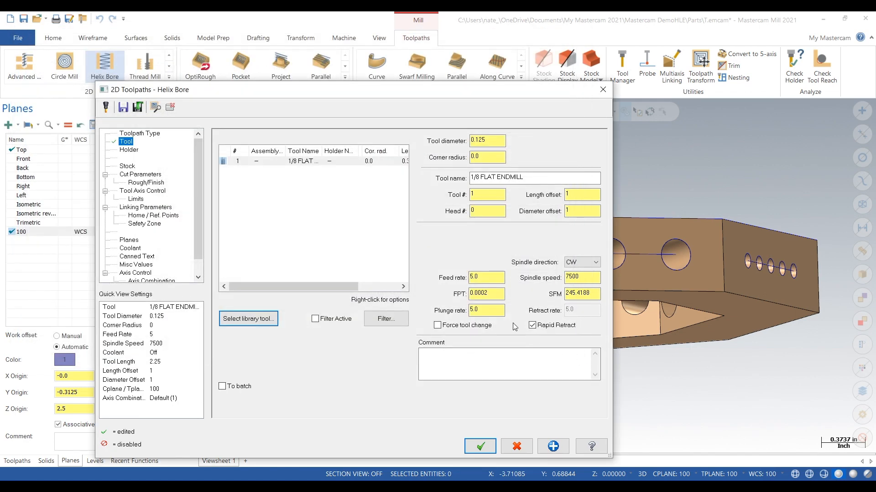
# Step: Set the Helix Bore linking heights to Absolute with a depth of -0.77
pyautogui.click(146, 182)
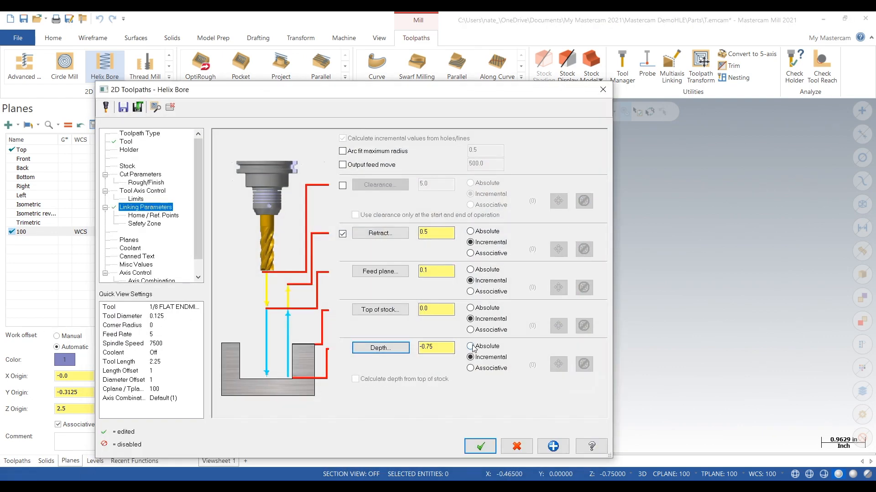
pyautogui.click(470, 347)
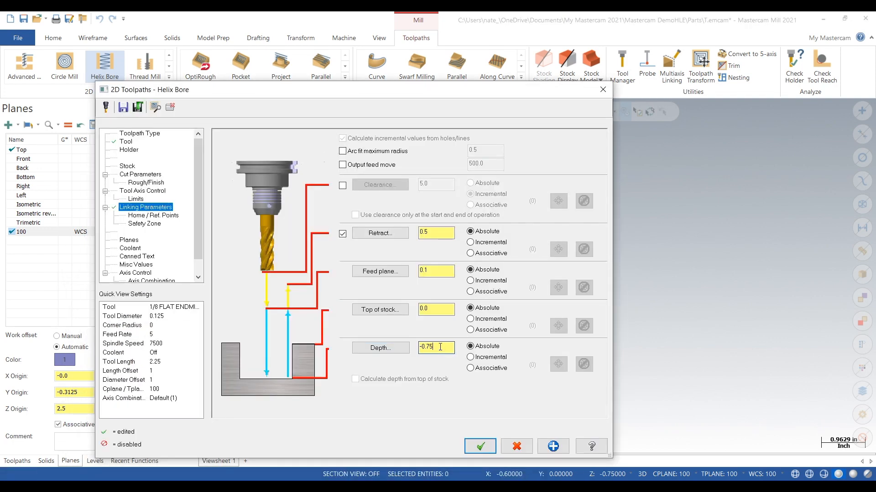
pyautogui.write('-0.77')
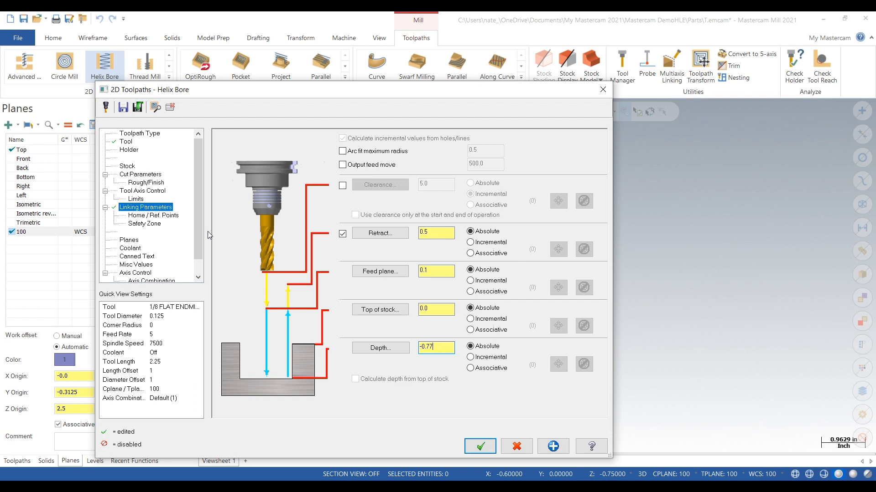
# Step: Review the rough/finish and tool settings, then accept the Helix Bore operation on the side holes
pyautogui.click(143, 182)
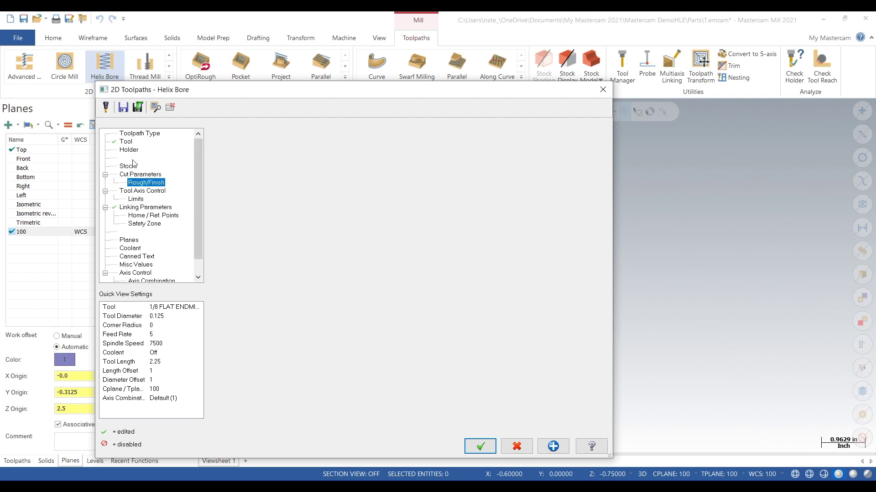
pyautogui.click(126, 142)
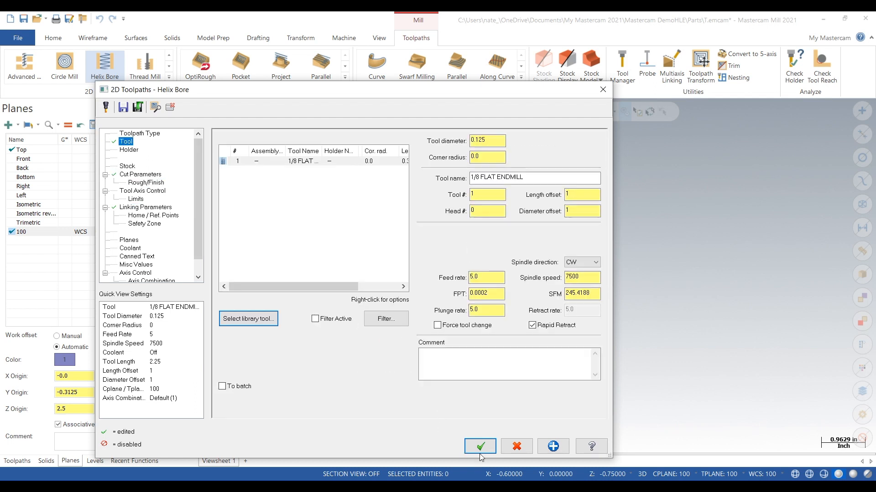
pyautogui.click(479, 446)
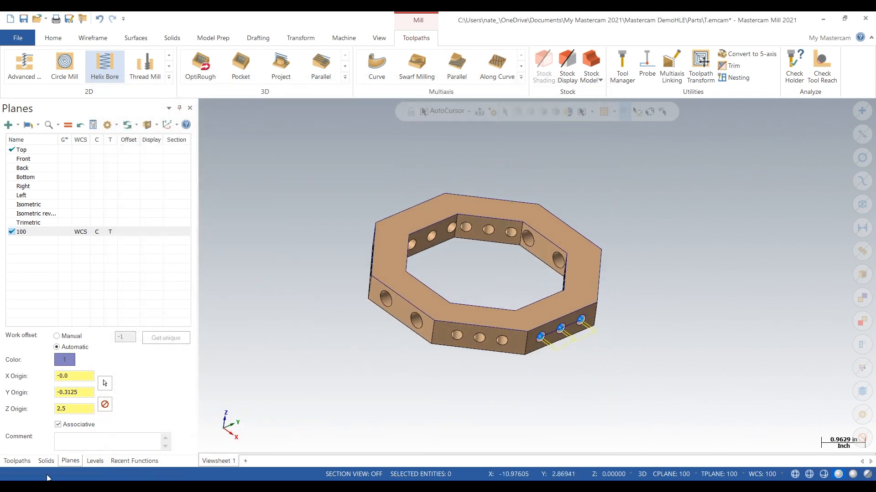
# Step: Choose the 'post Wire EDM' stock model as the simulation stock in Simulator Options
pyautogui.click(17, 460)
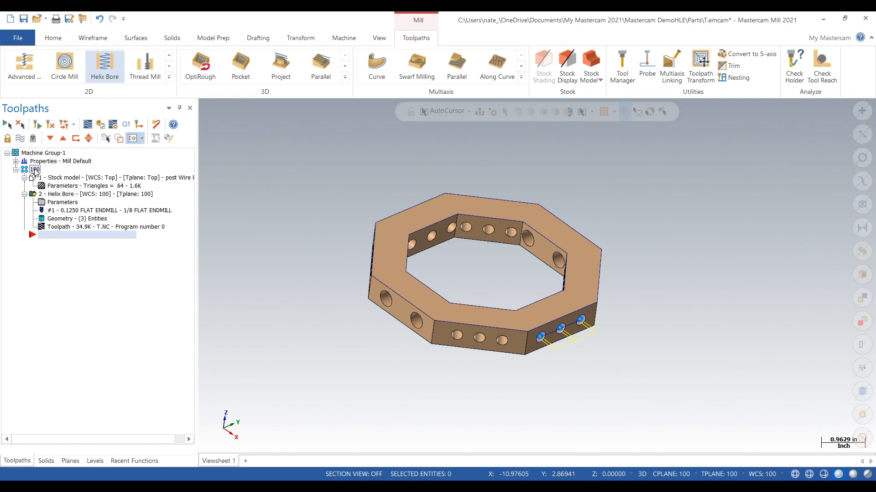
pyautogui.moveTo(112, 125)
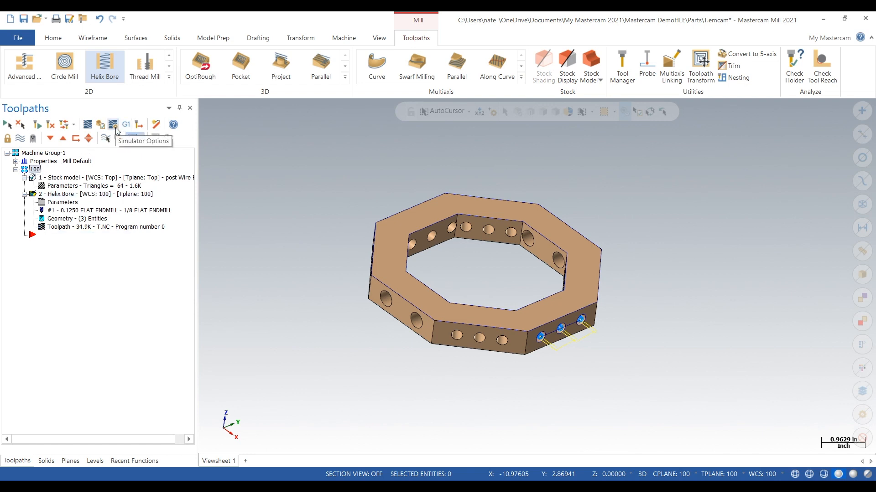
pyautogui.click(112, 124)
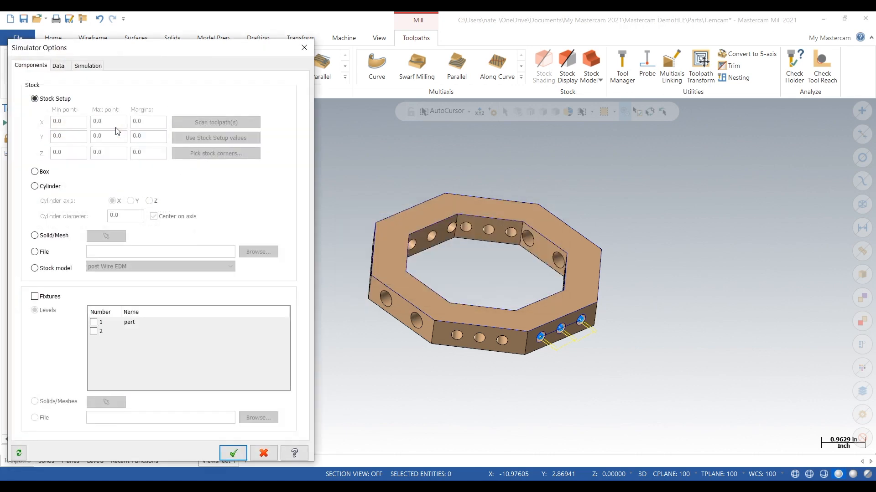
pyautogui.moveTo(42, 276)
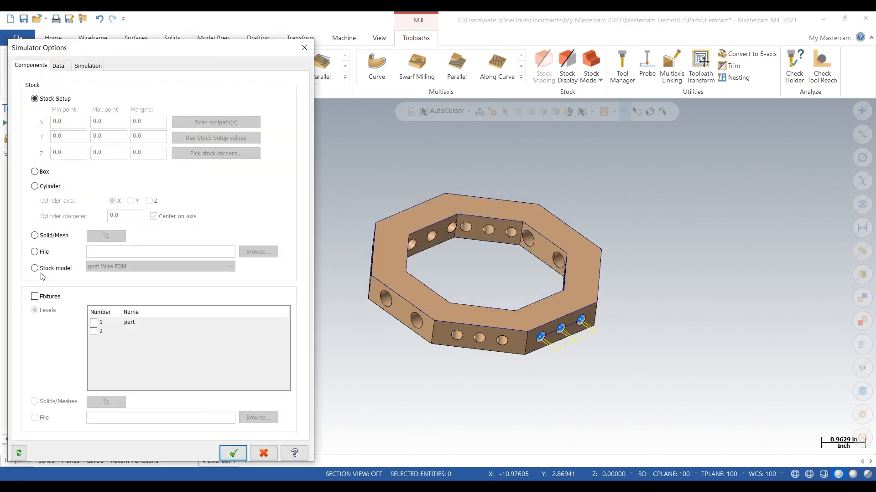
pyautogui.click(33, 268)
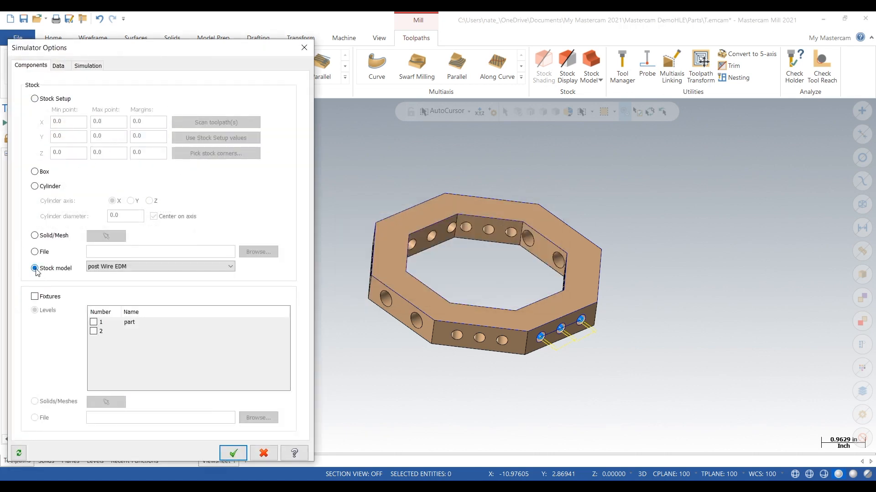
pyautogui.click(232, 454)
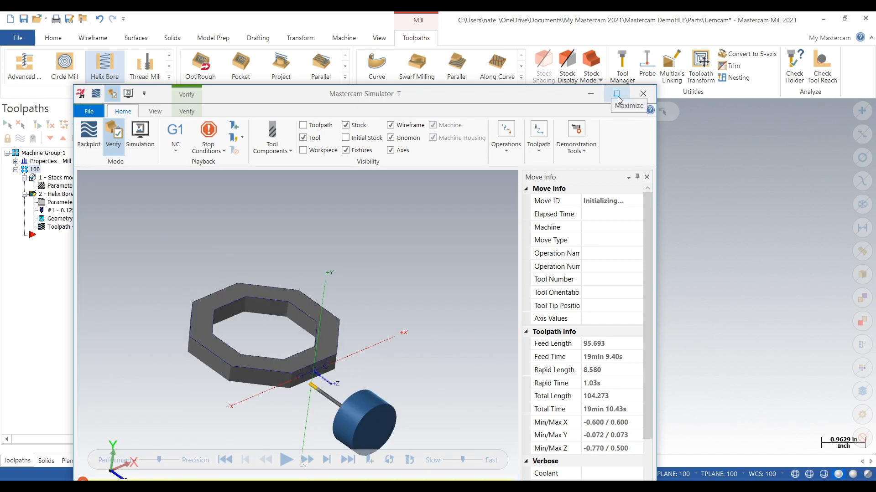
# Step: Maximize the Simulator, hide the tool holder and bring up the Compare panel with ±0.04 deviation bands
pyautogui.click(616, 93)
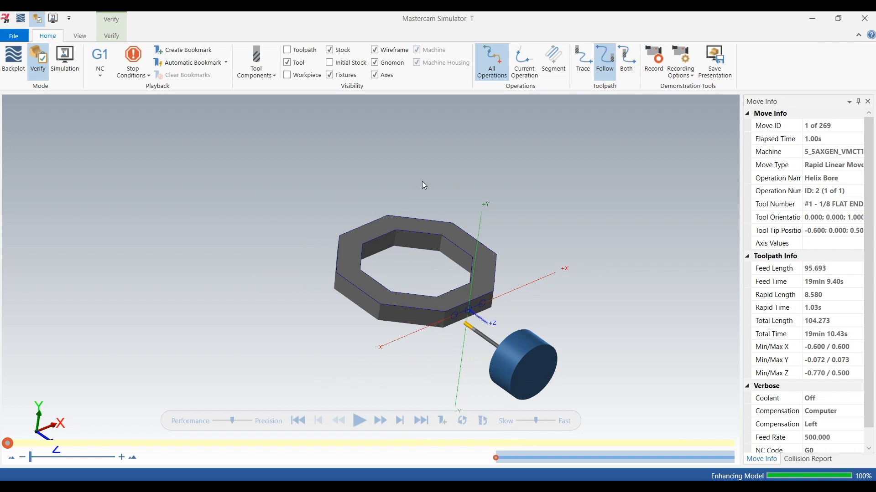
pyautogui.click(256, 61)
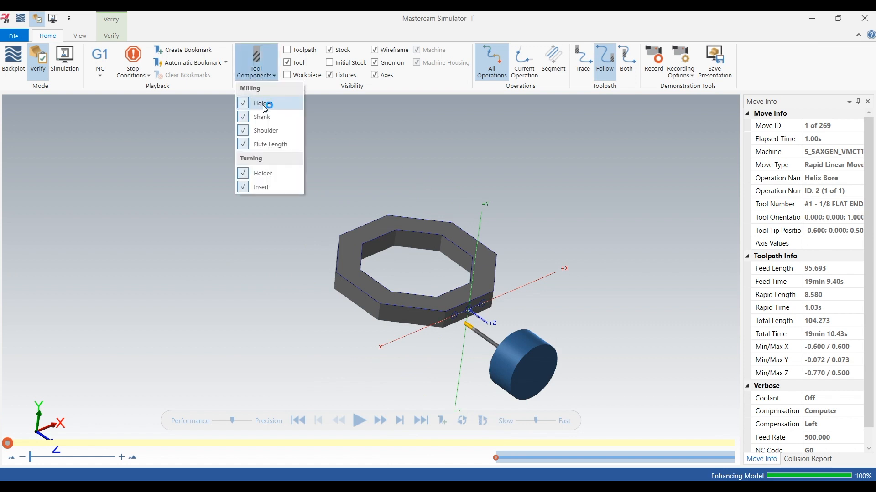
pyautogui.click(243, 104)
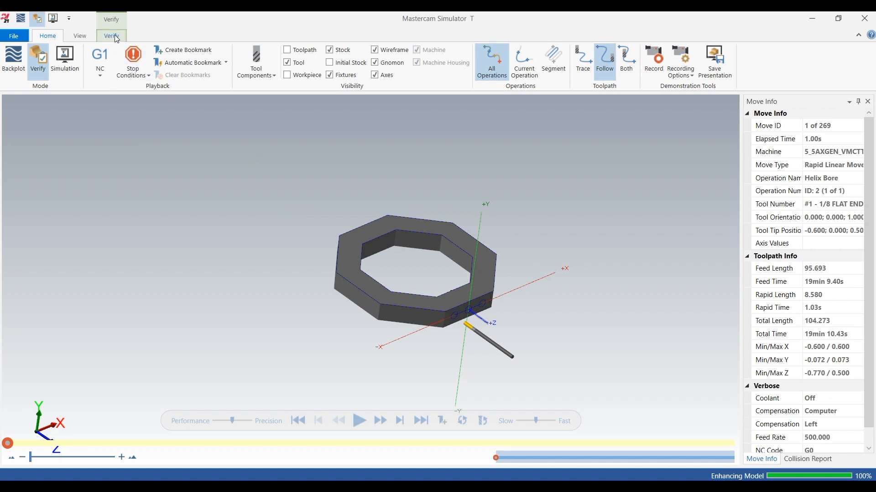
pyautogui.click(112, 36)
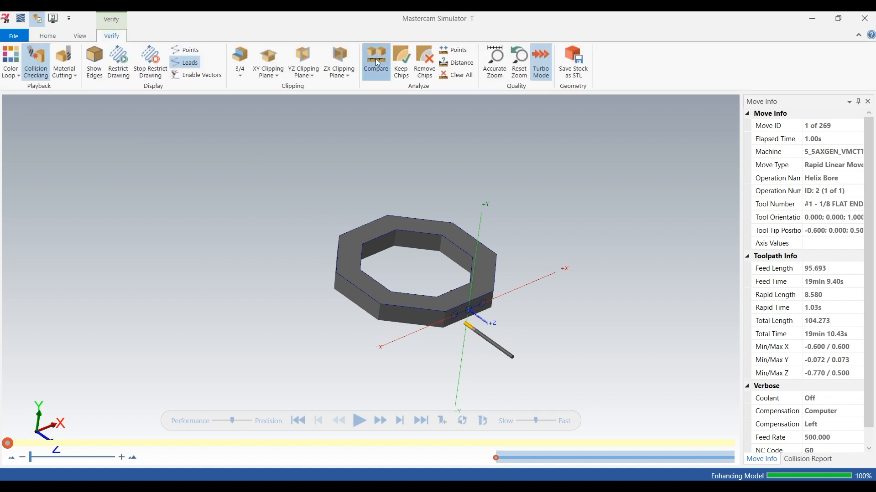
pyautogui.click(375, 62)
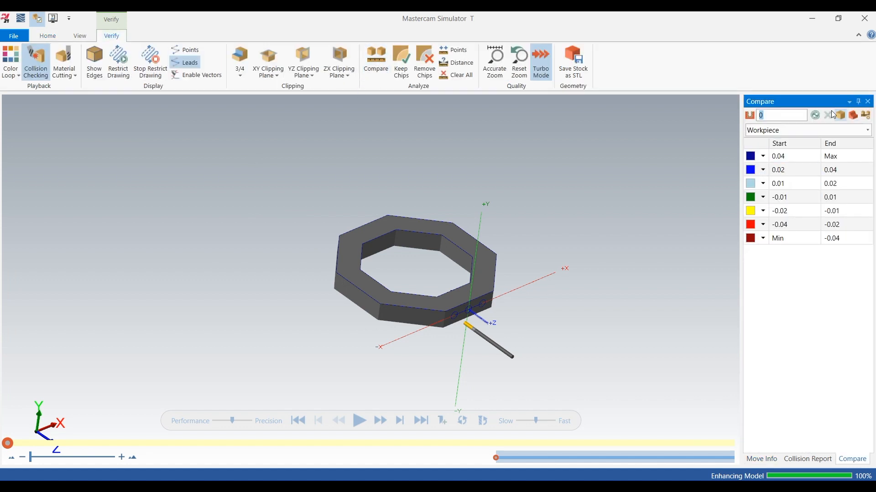
# Step: Play the Helix Bore cut to the end with the stock colour-compared to the part
pyautogui.click(375, 62)
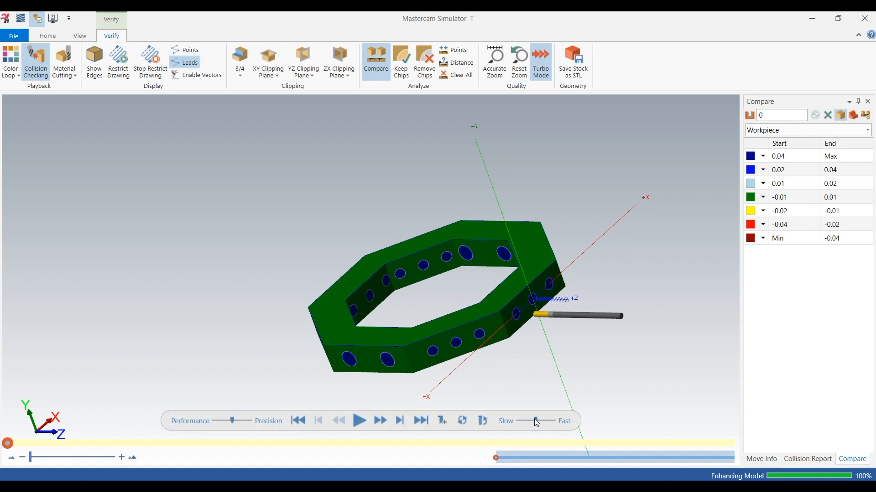
pyautogui.click(359, 422)
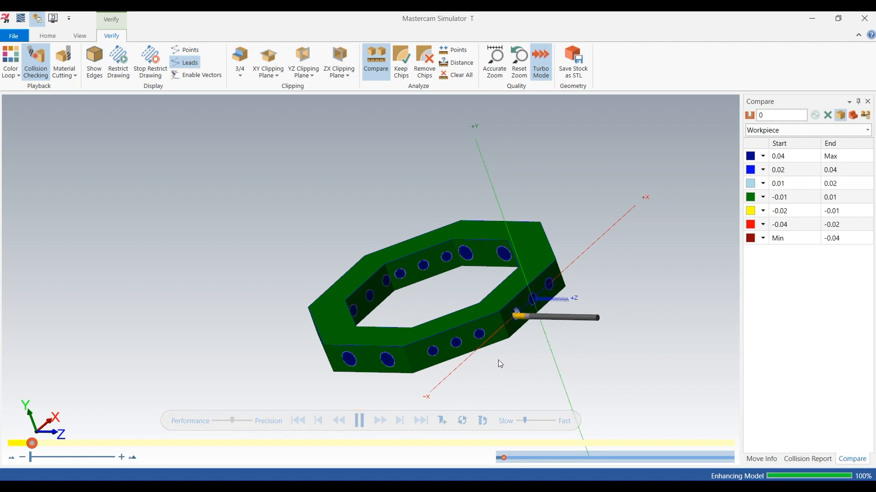
pyautogui.click(359, 421)
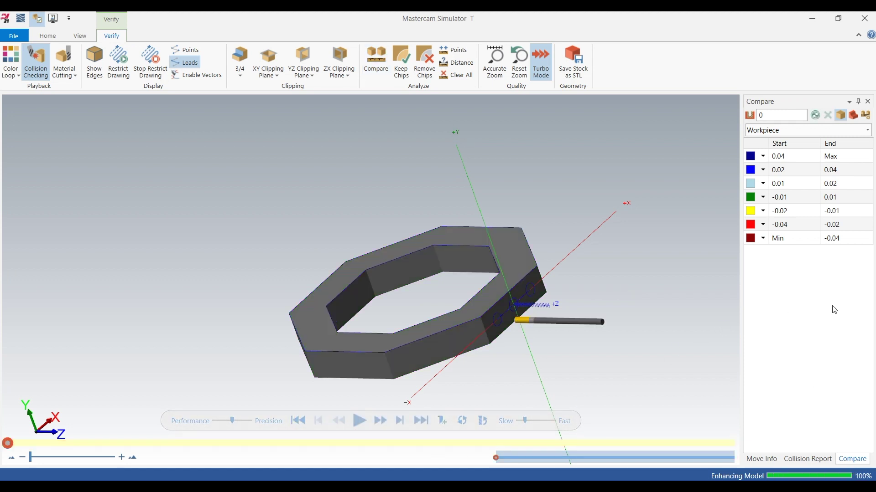
pyautogui.click(376, 61)
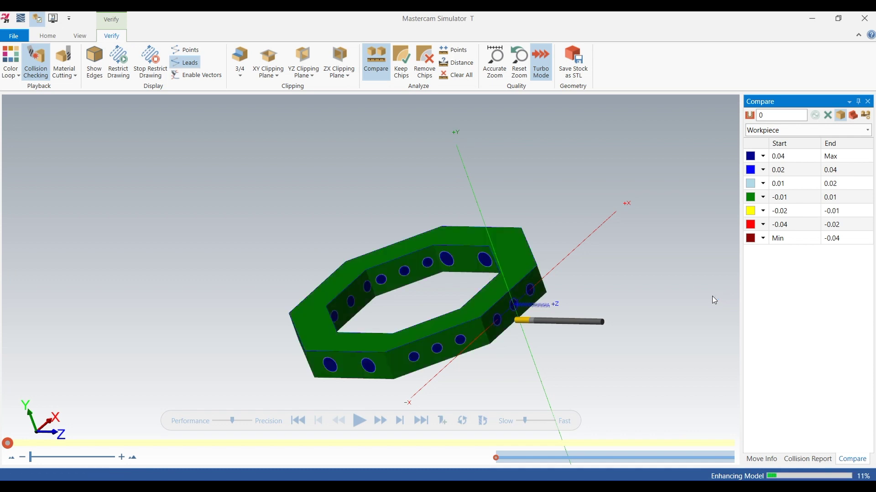
pyautogui.click(359, 421)
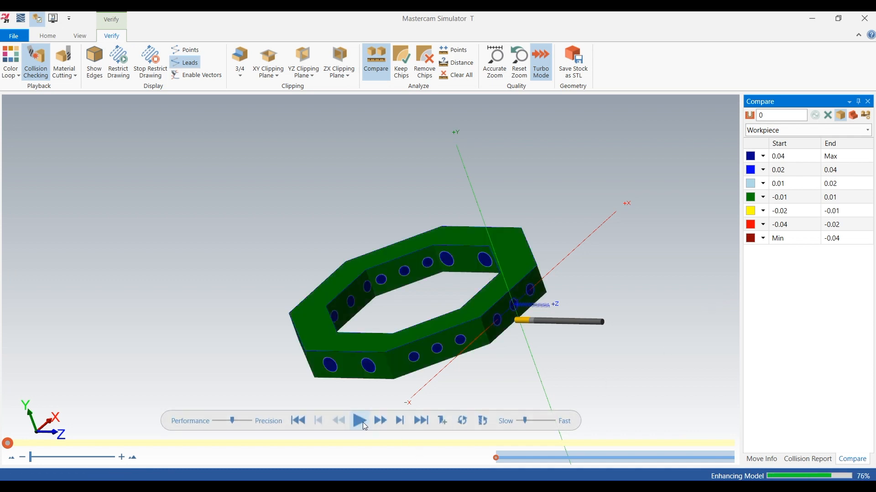
pyautogui.click(359, 420)
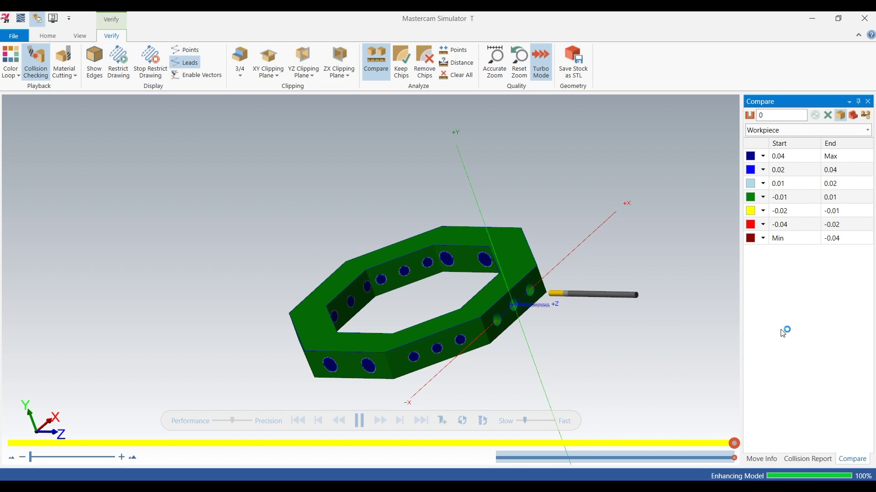
pyautogui.click(359, 420)
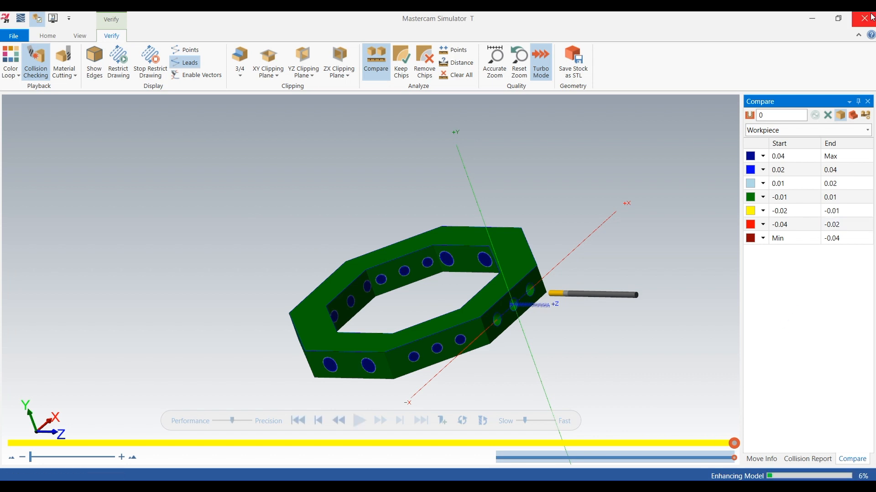
# Step: Close Mastercam Simulator and return to Mastercam Mill
pyautogui.click(869, 18)
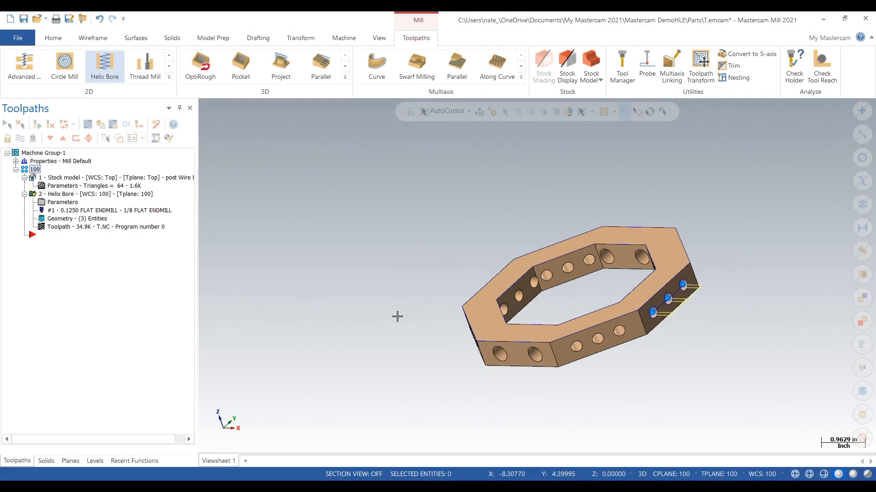